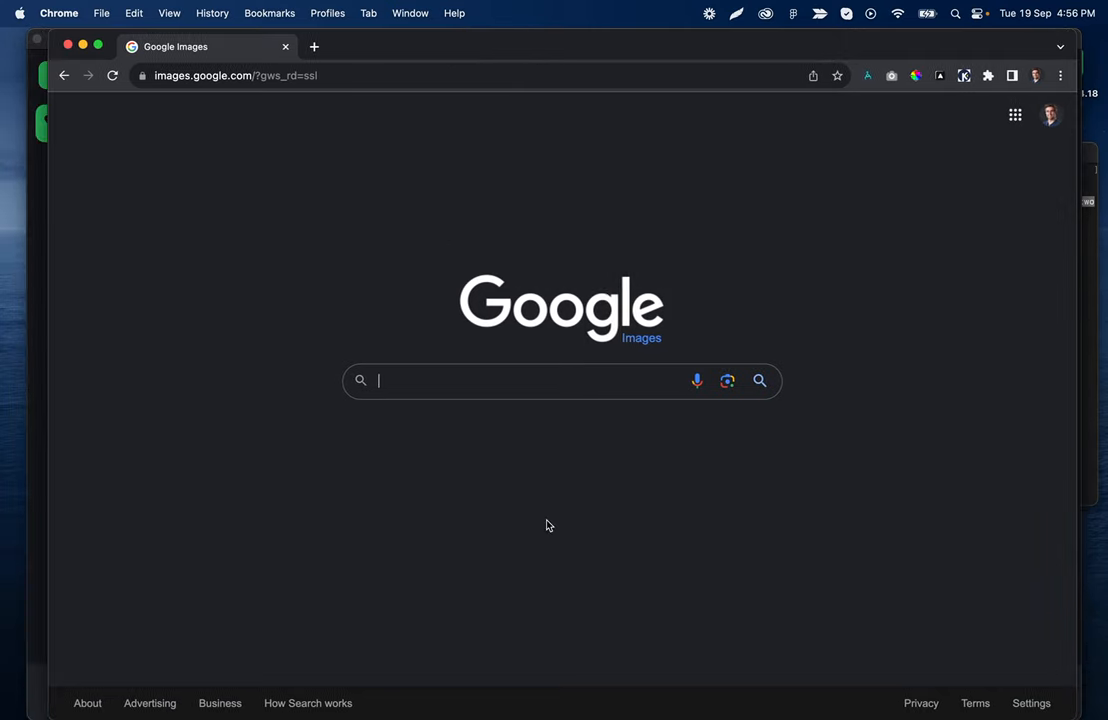
Search Google Images for 'dog' to bring up the dog photo results grid
type("dog")
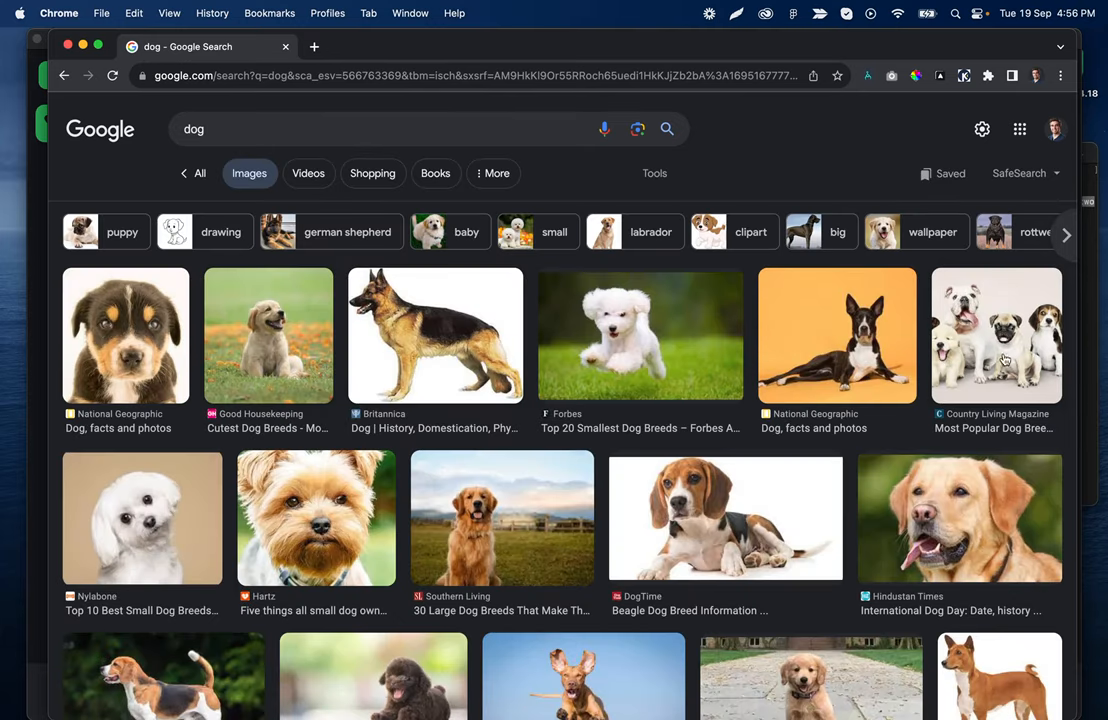
mouse_move(491, 198)
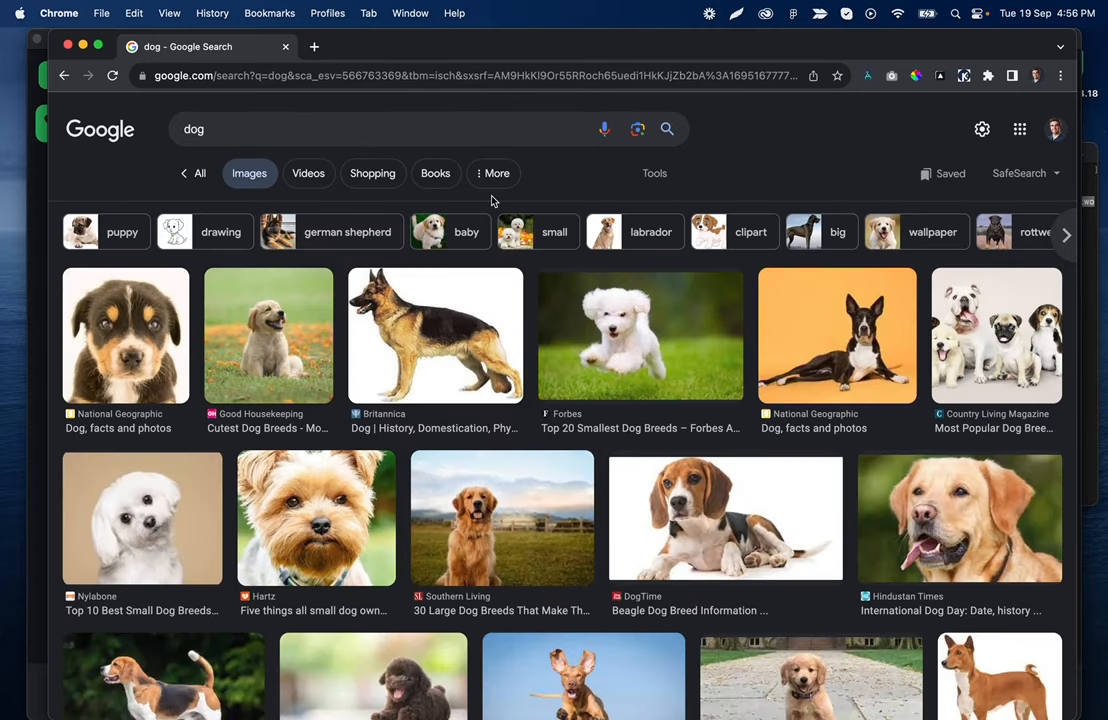
mouse_move(73, 62)
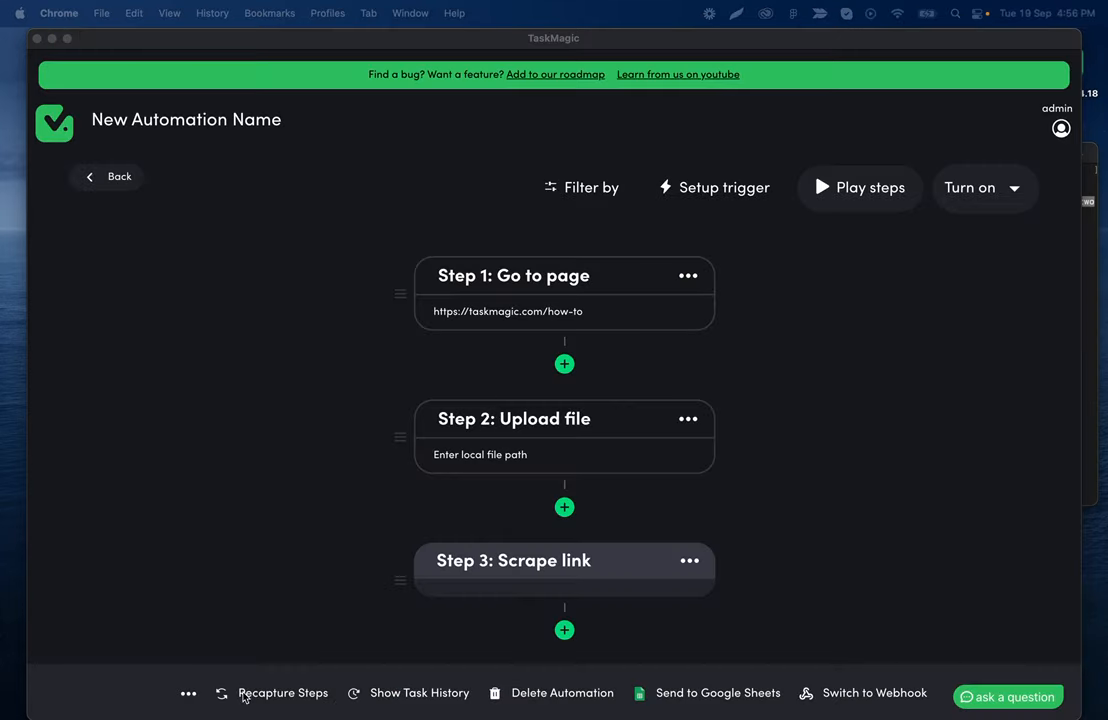
left_click(283, 692)
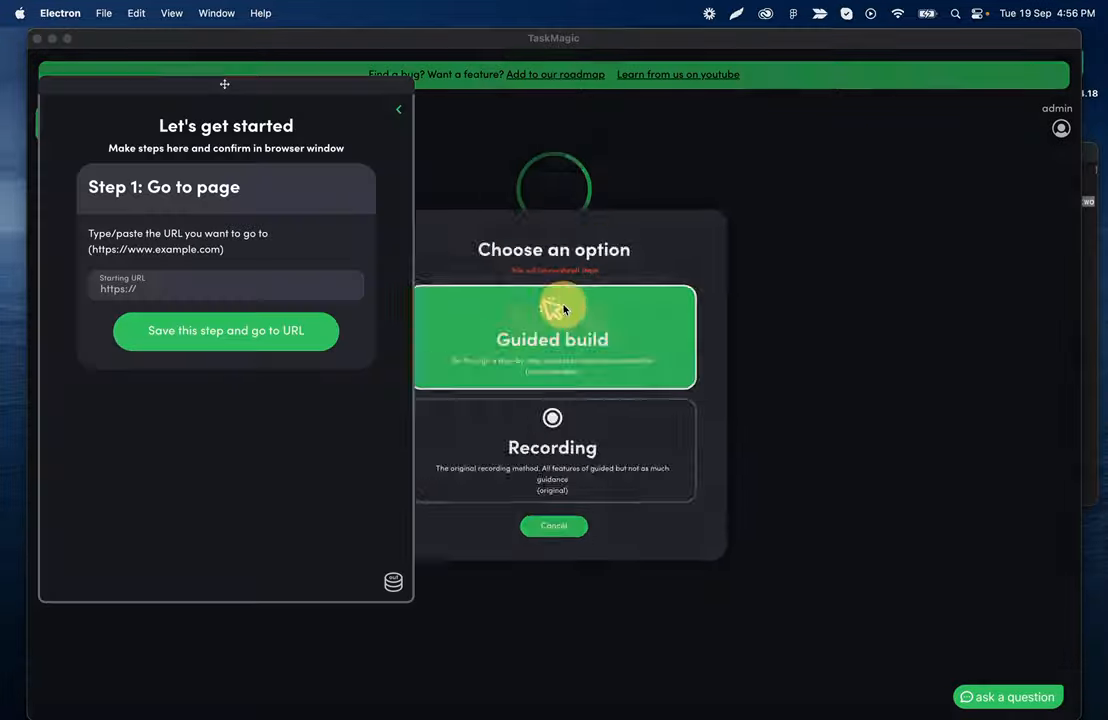
left_click(552, 450)
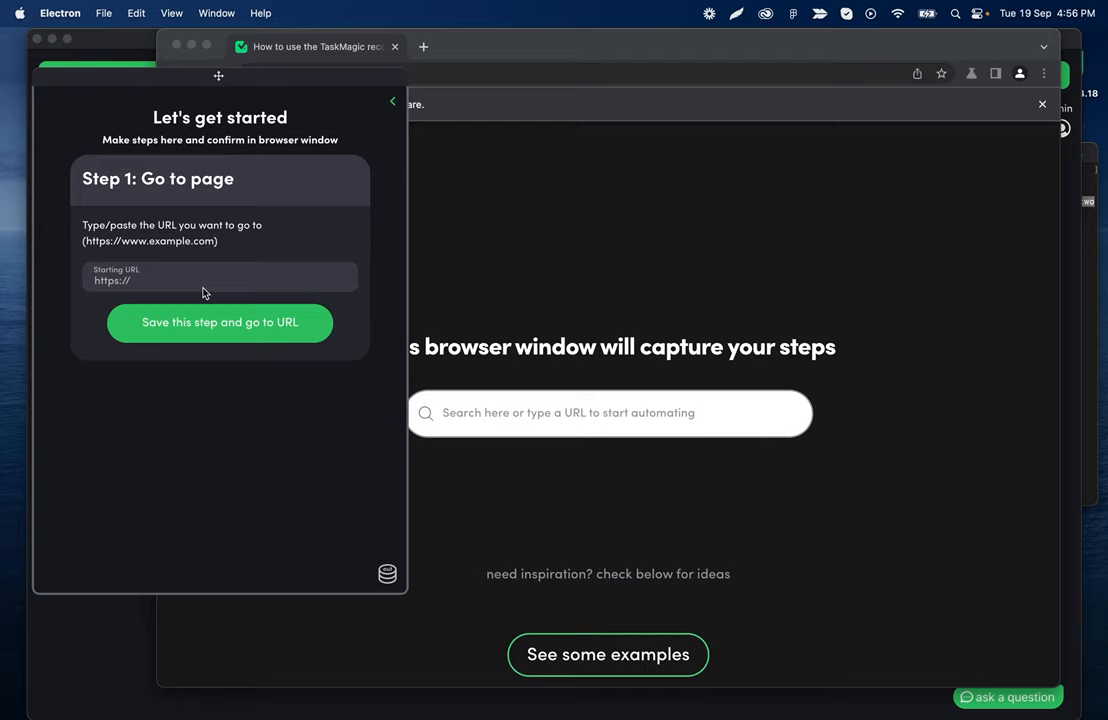
type("images.")
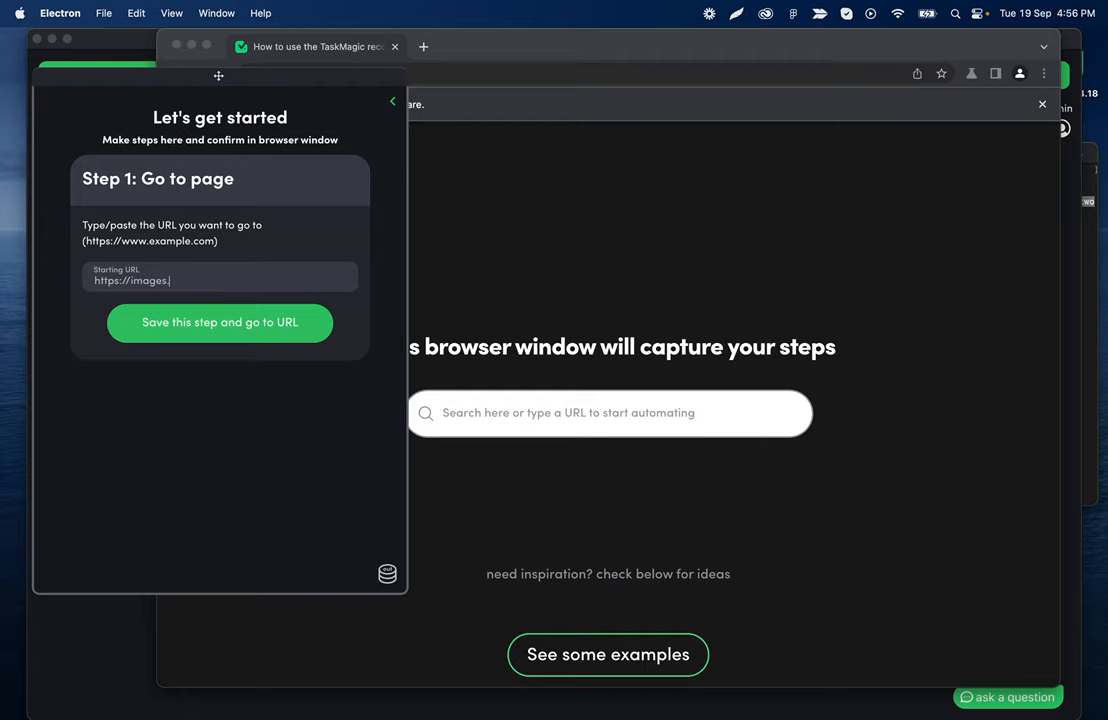
type("google.com")
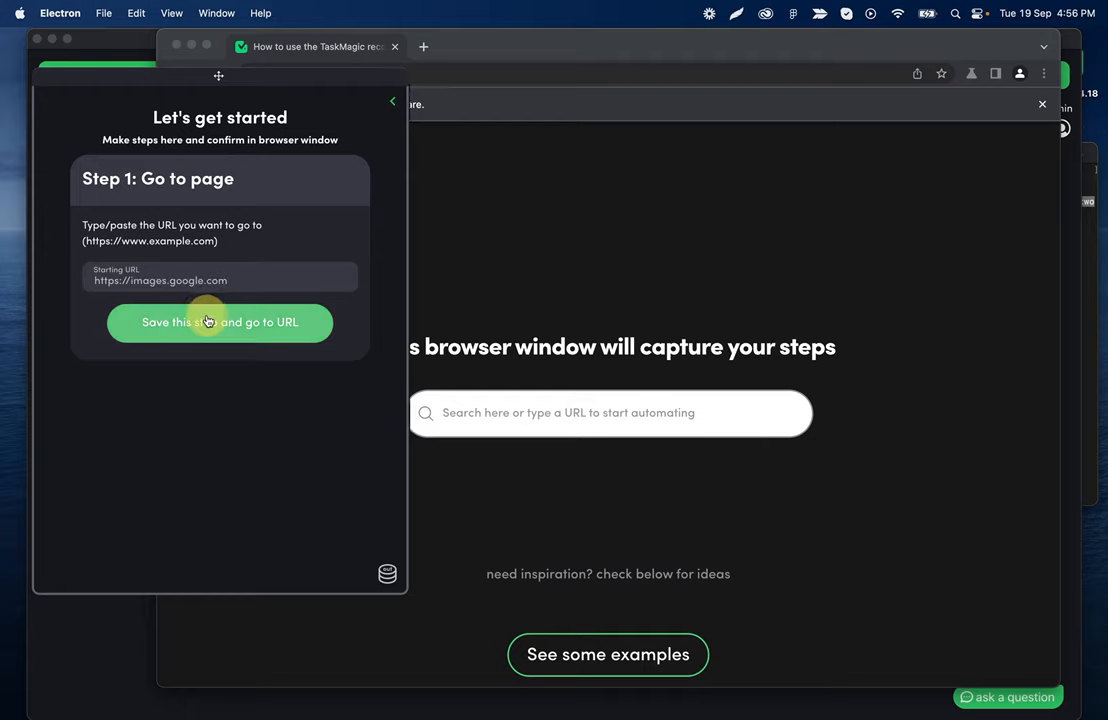
left_click(219, 322)
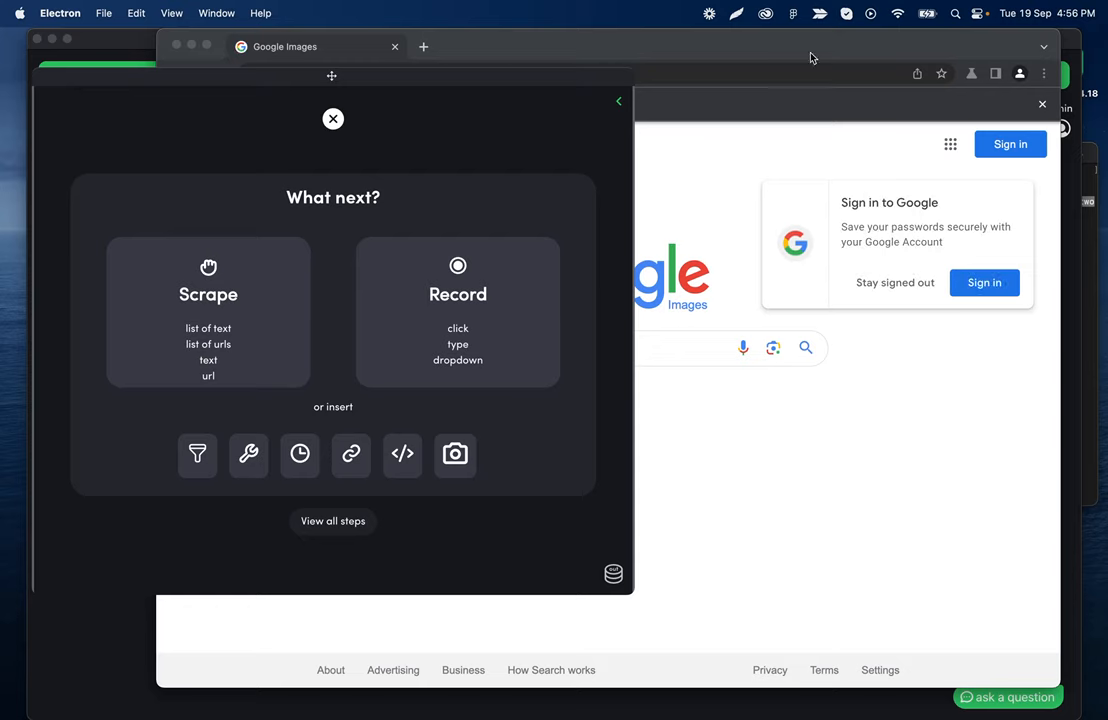
mouse_move(643, 138)
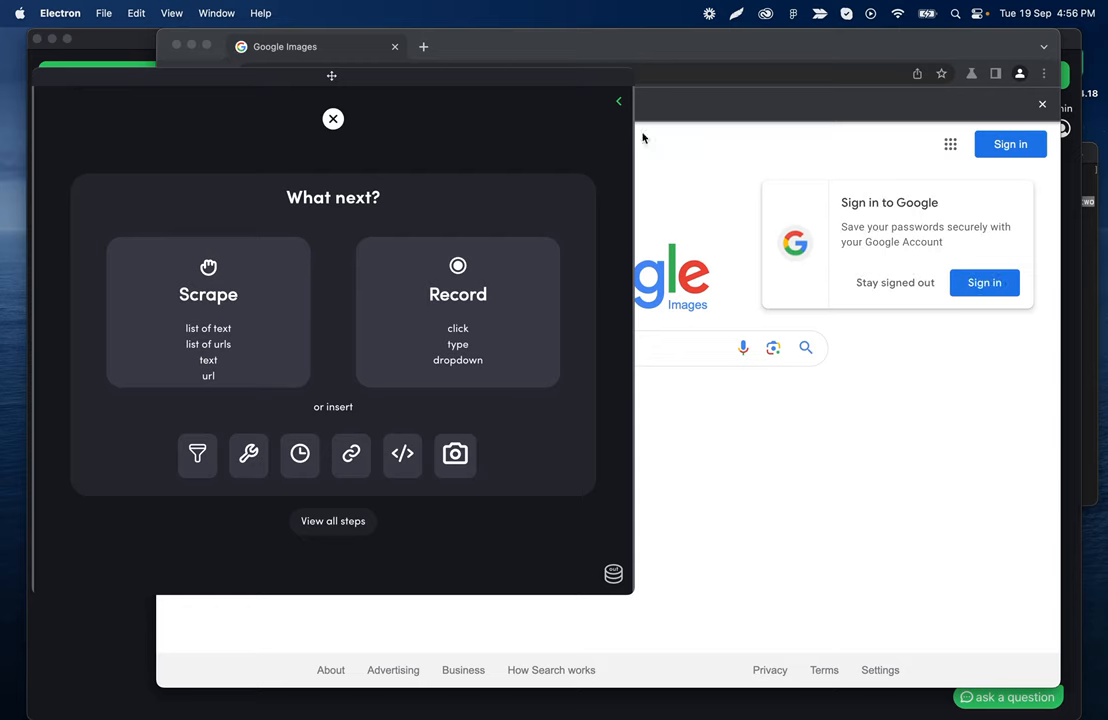
mouse_move(444, 282)
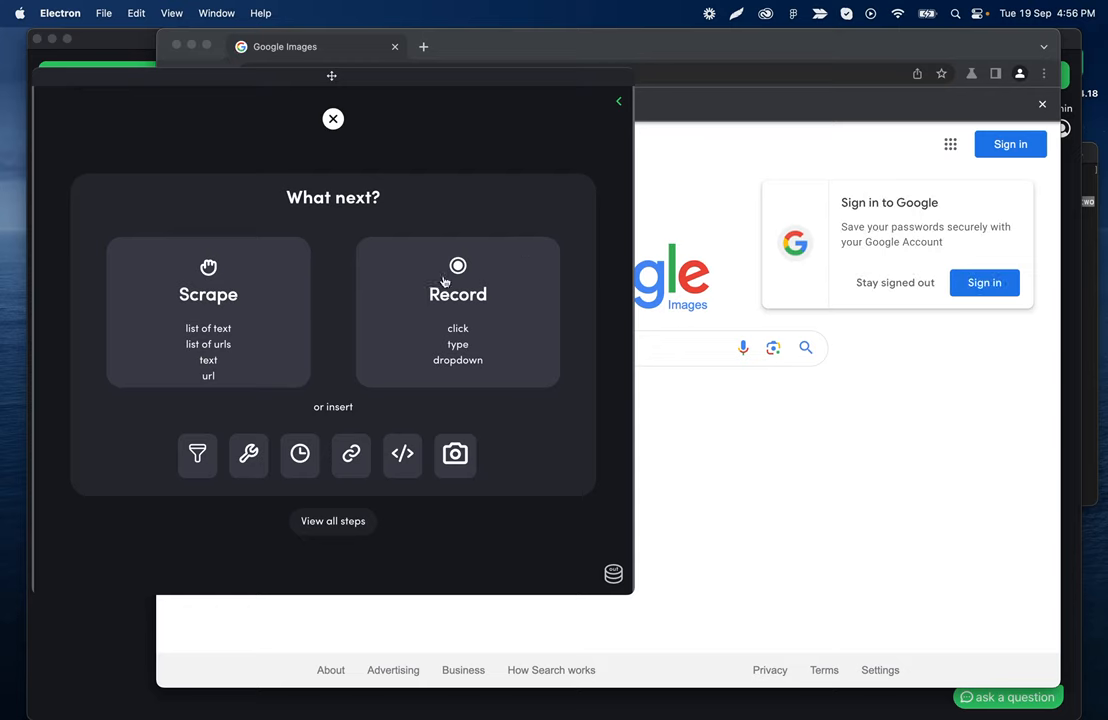
Record a typing step entering 'Dog' in the Google Images search box, then view all steps
left_click(457, 280)
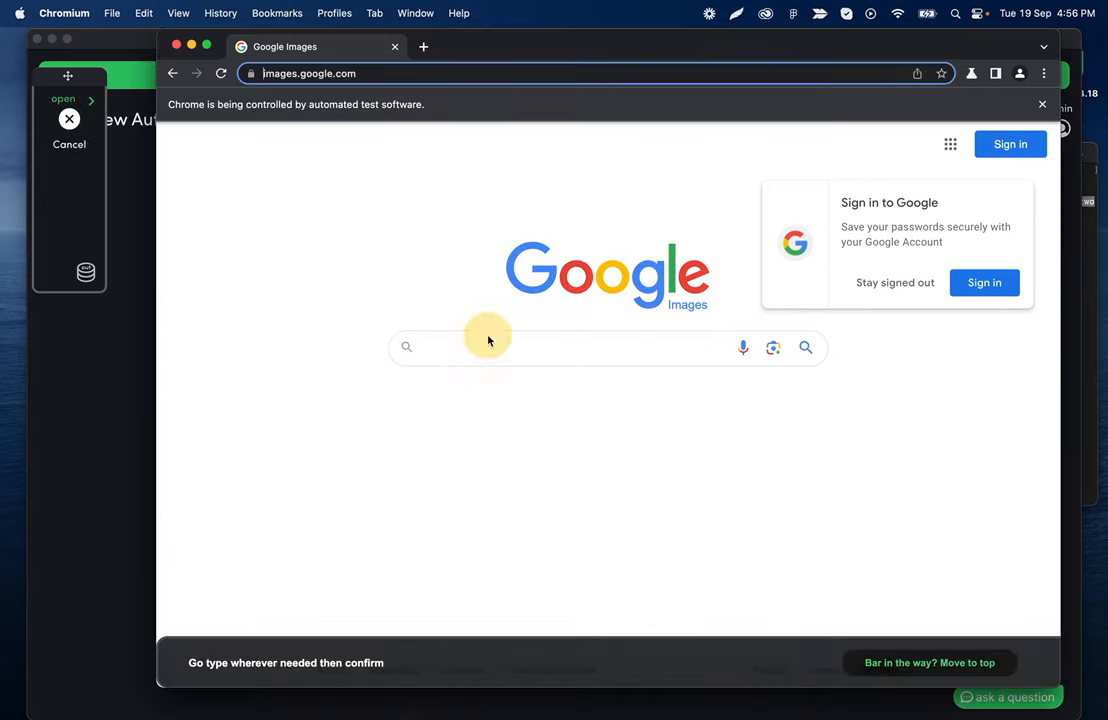
type("Dog")
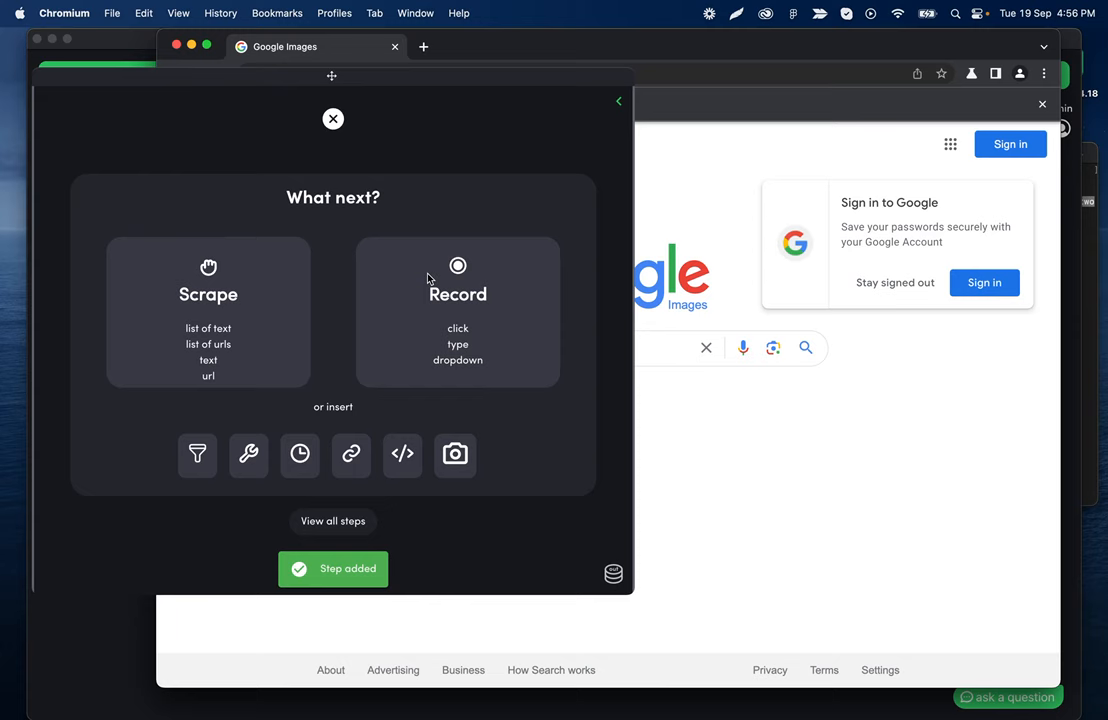
left_click(457, 280)
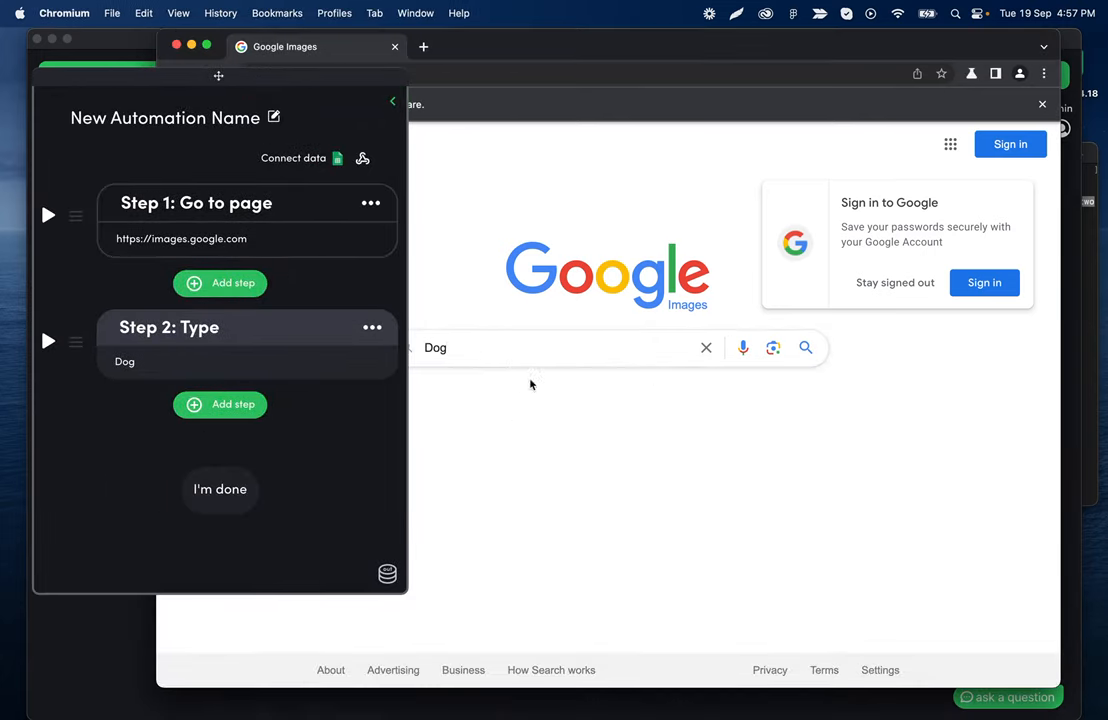
left_click(550, 347)
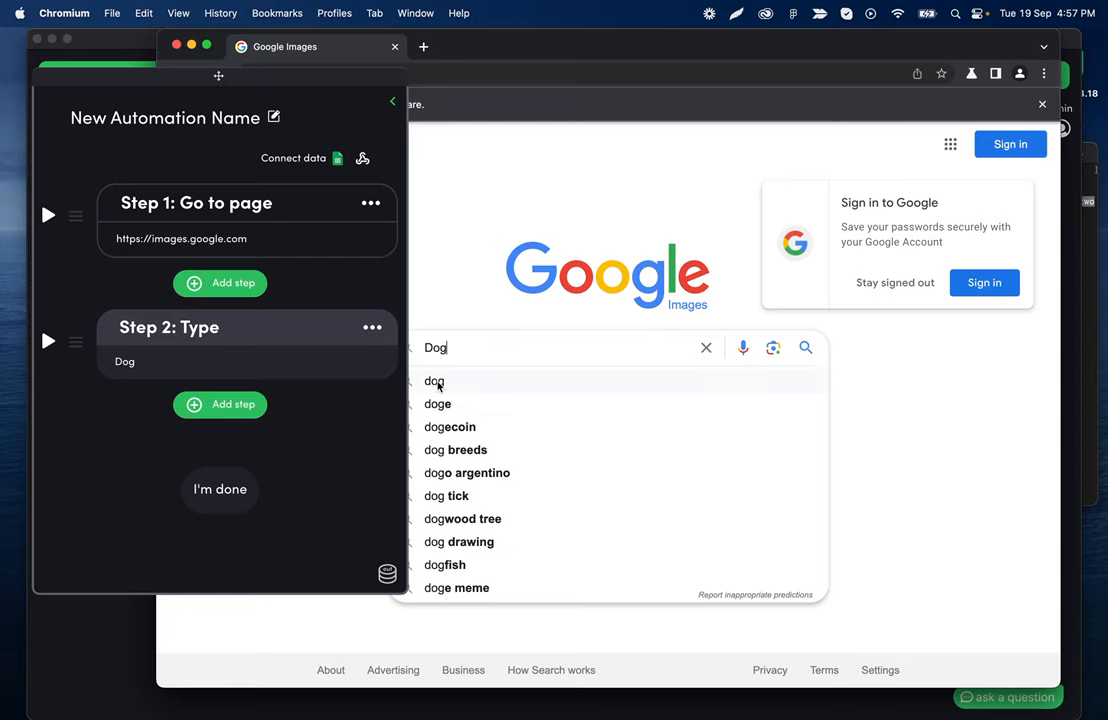
mouse_move(806, 347)
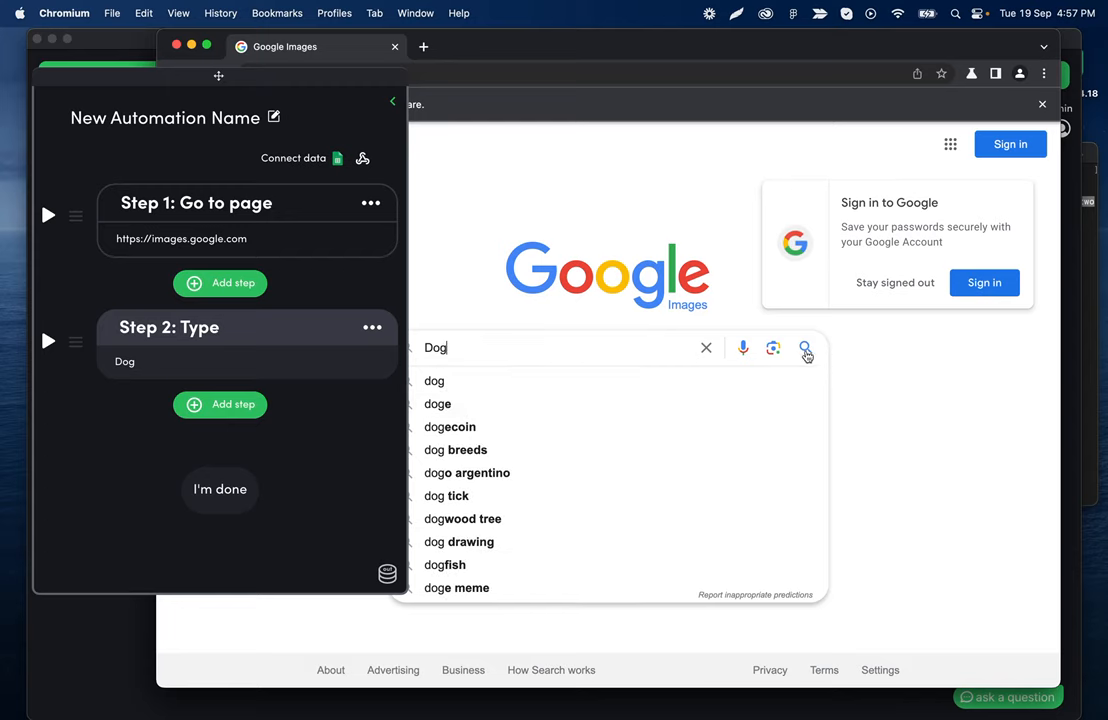
mouse_move(725, 358)
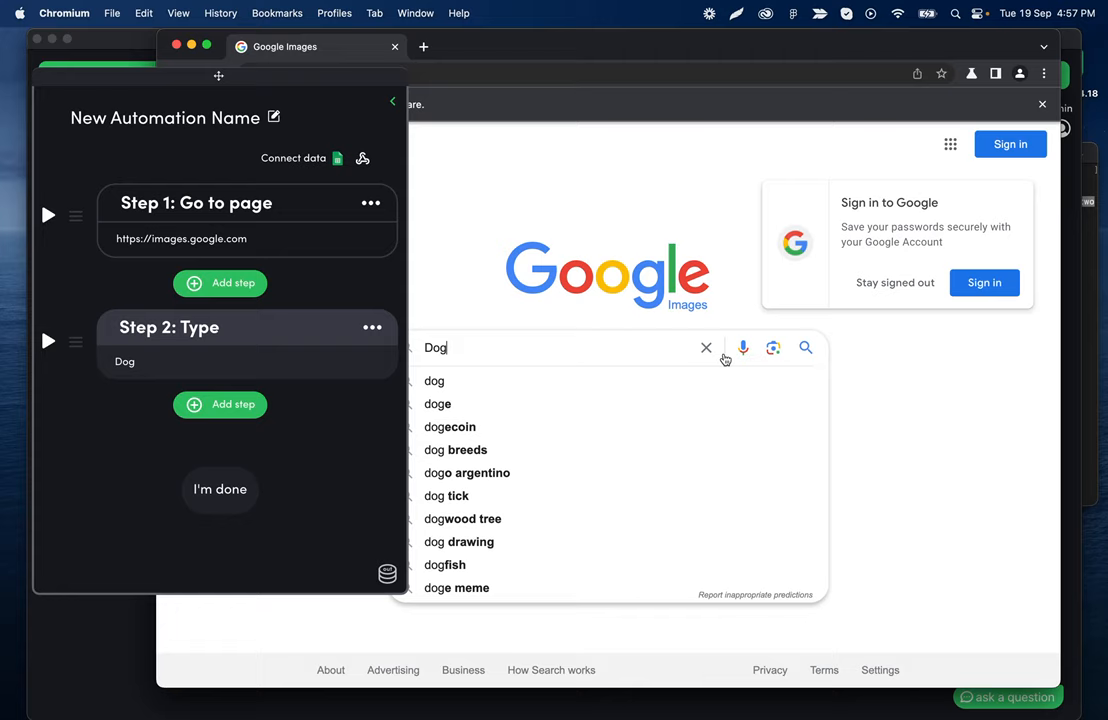
mouse_move(480, 392)
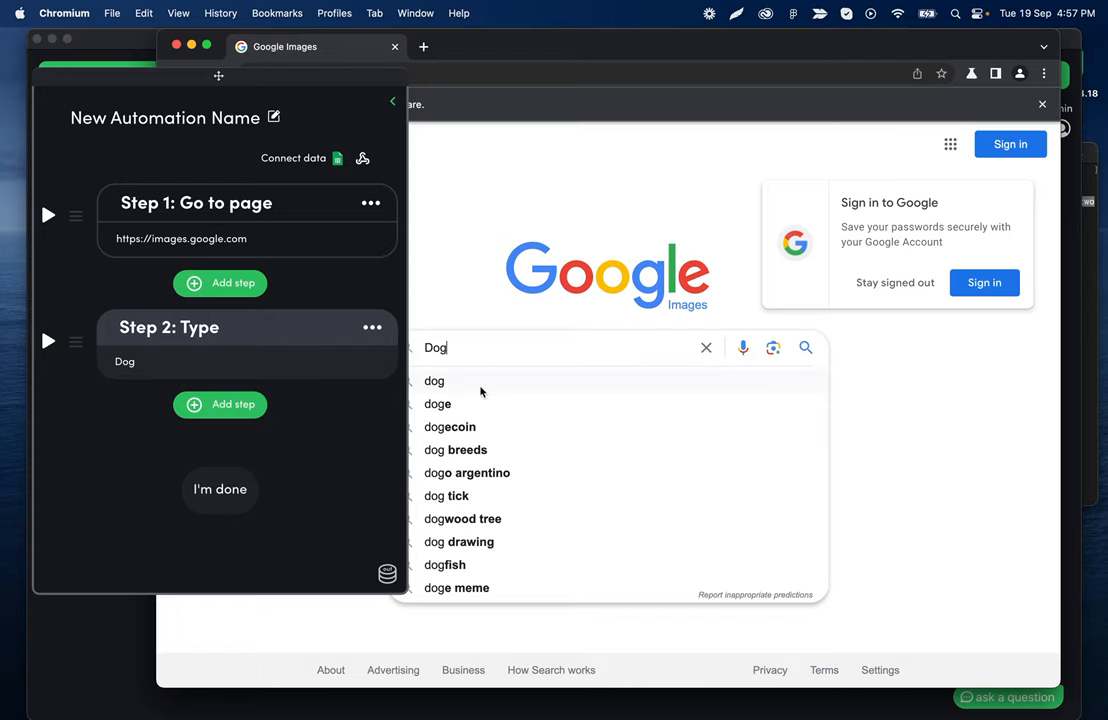
mouse_move(488, 393)
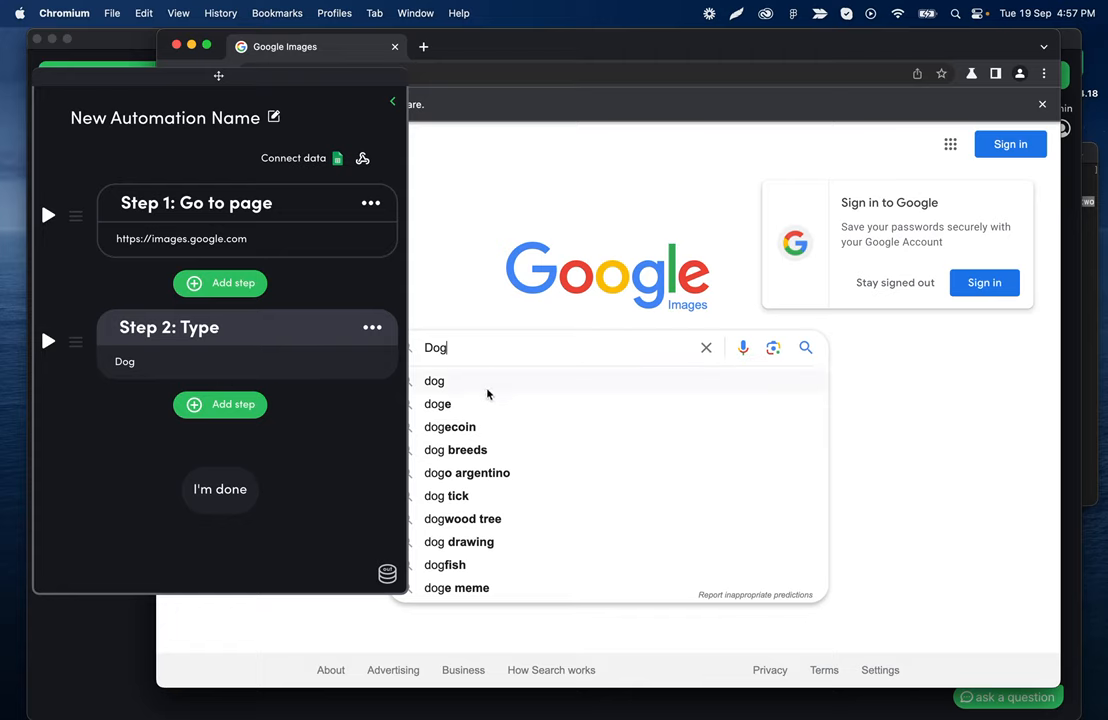
mouse_move(456, 400)
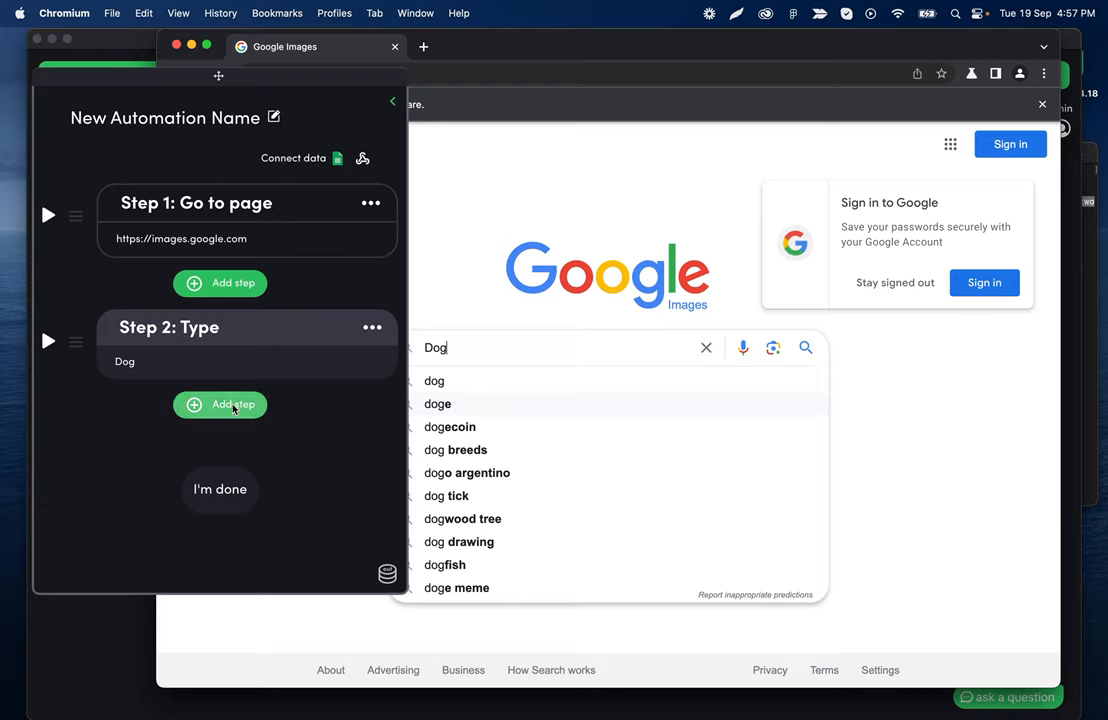
Add a recorded click step selecting the 'dog' search suggestion and confirm it
left_click(219, 404)
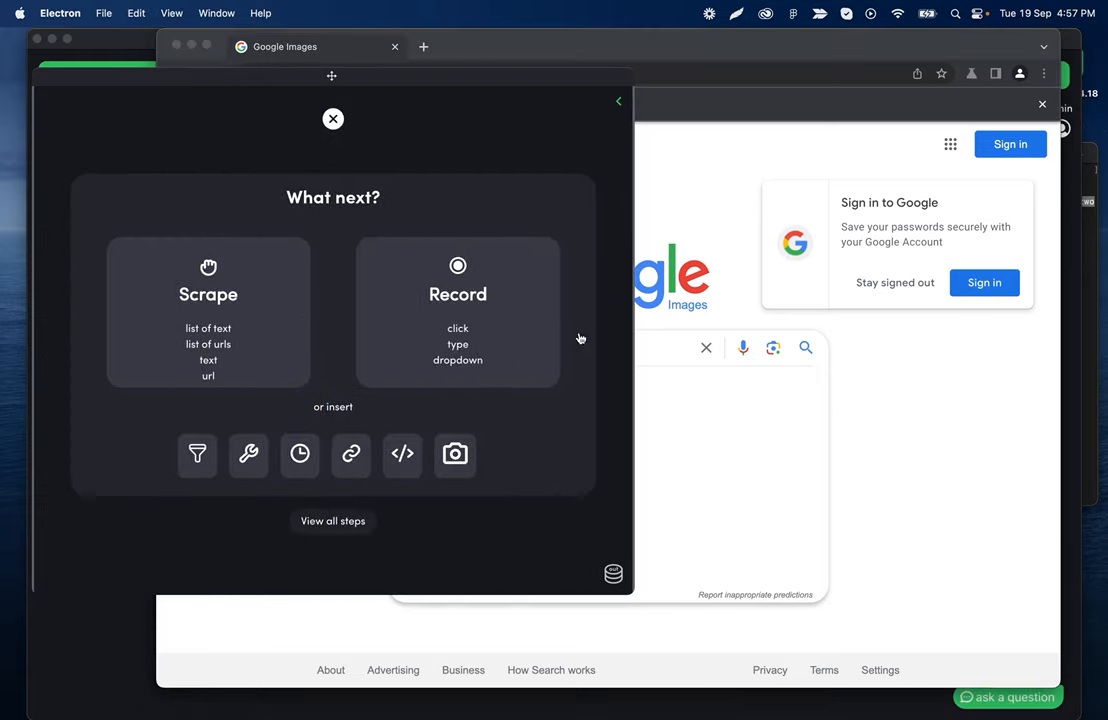
left_click(457, 290)
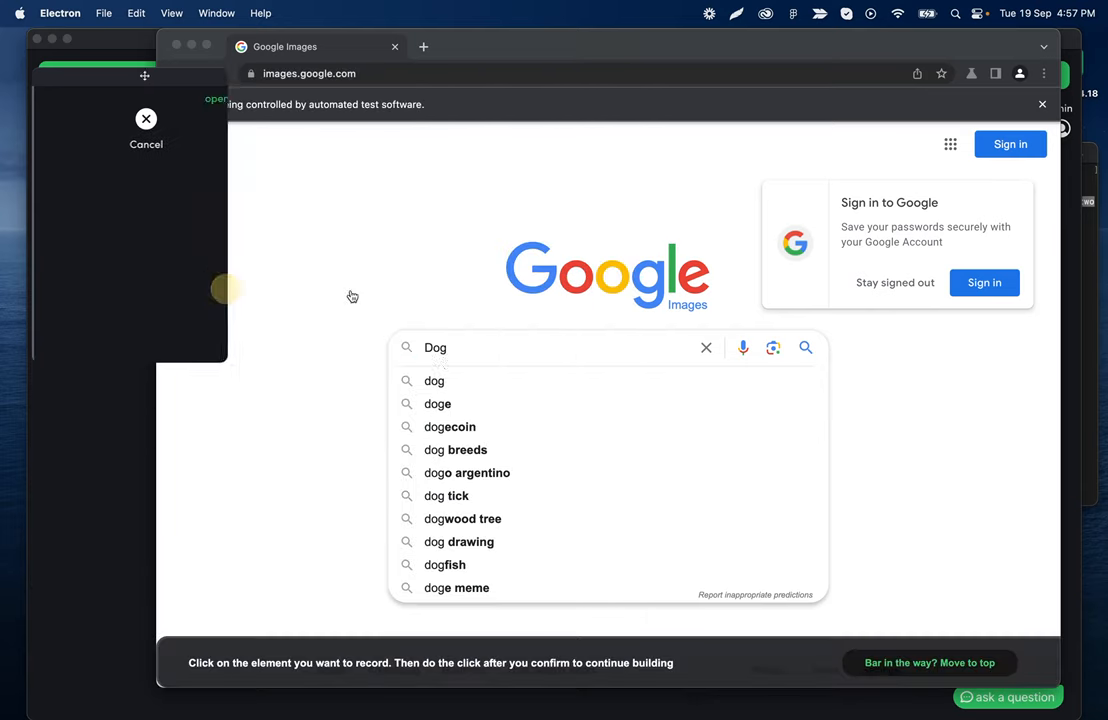
left_click(434, 381)
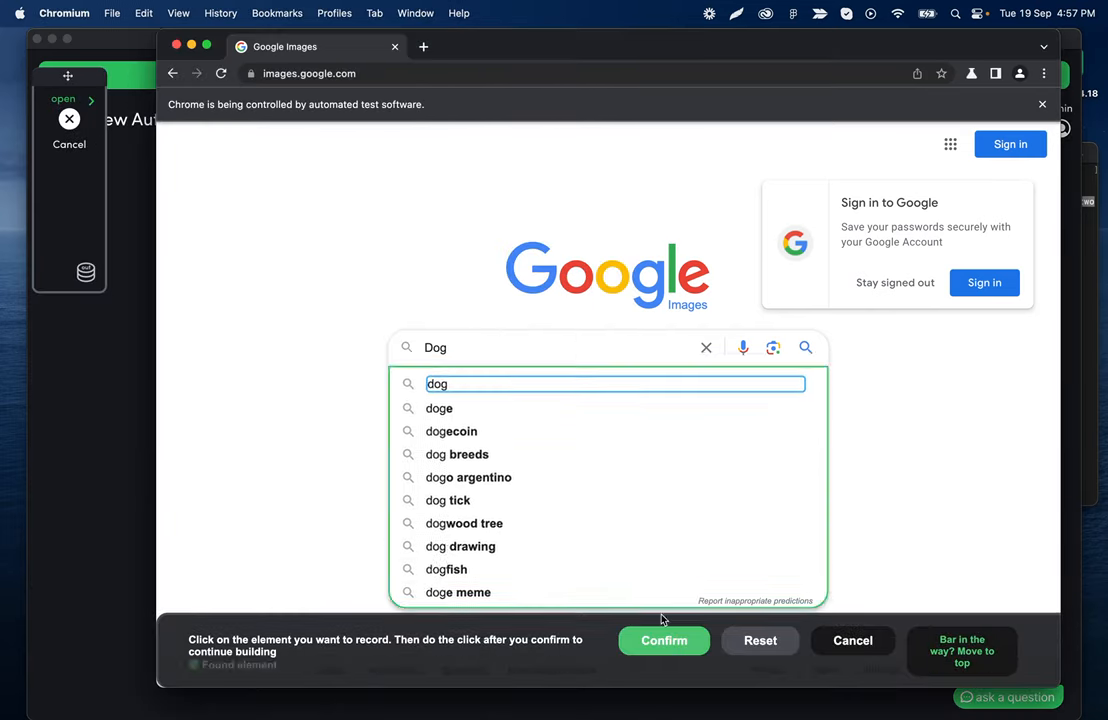
left_click(664, 640)
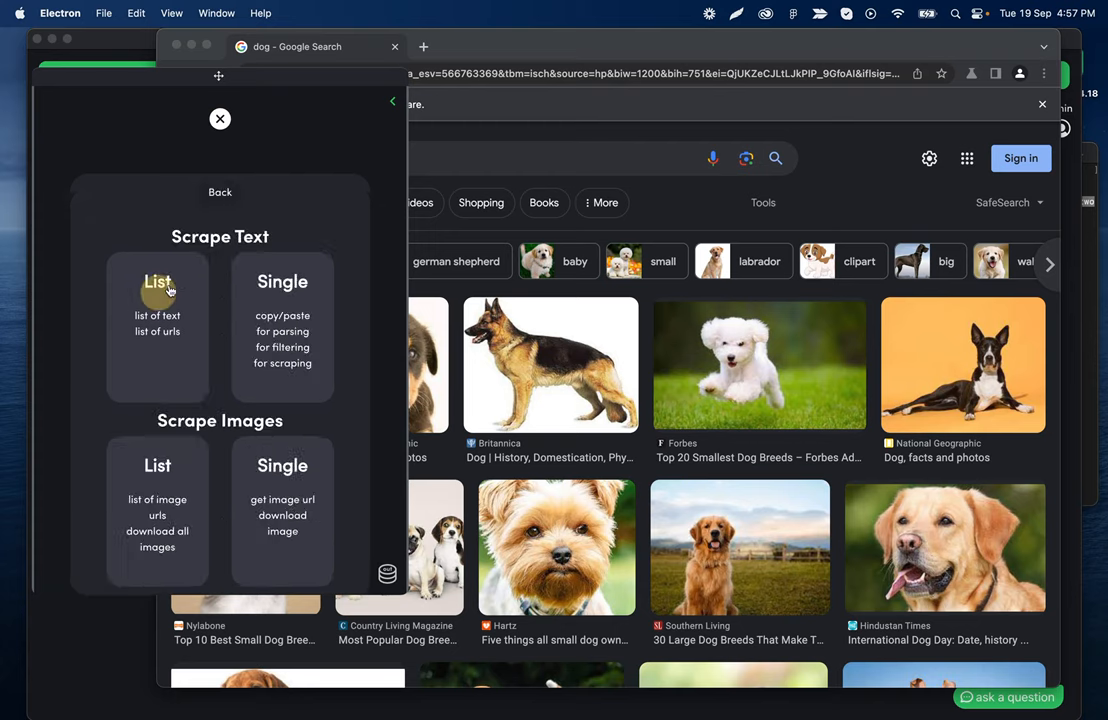
mouse_move(157, 421)
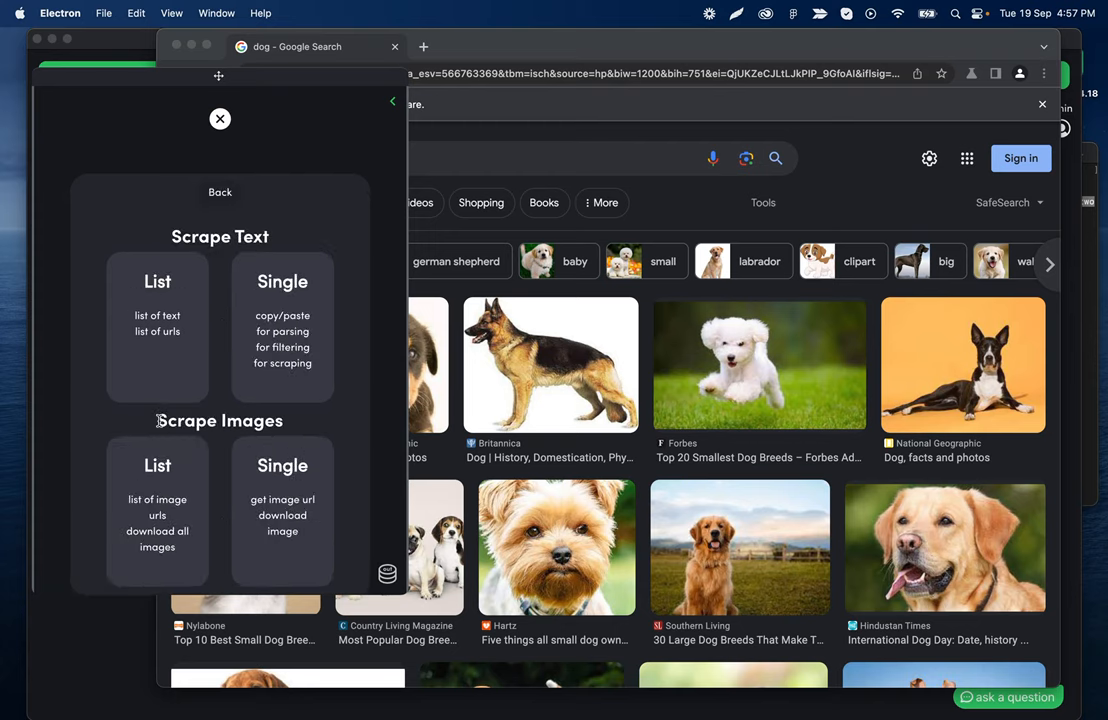
mouse_move(318, 501)
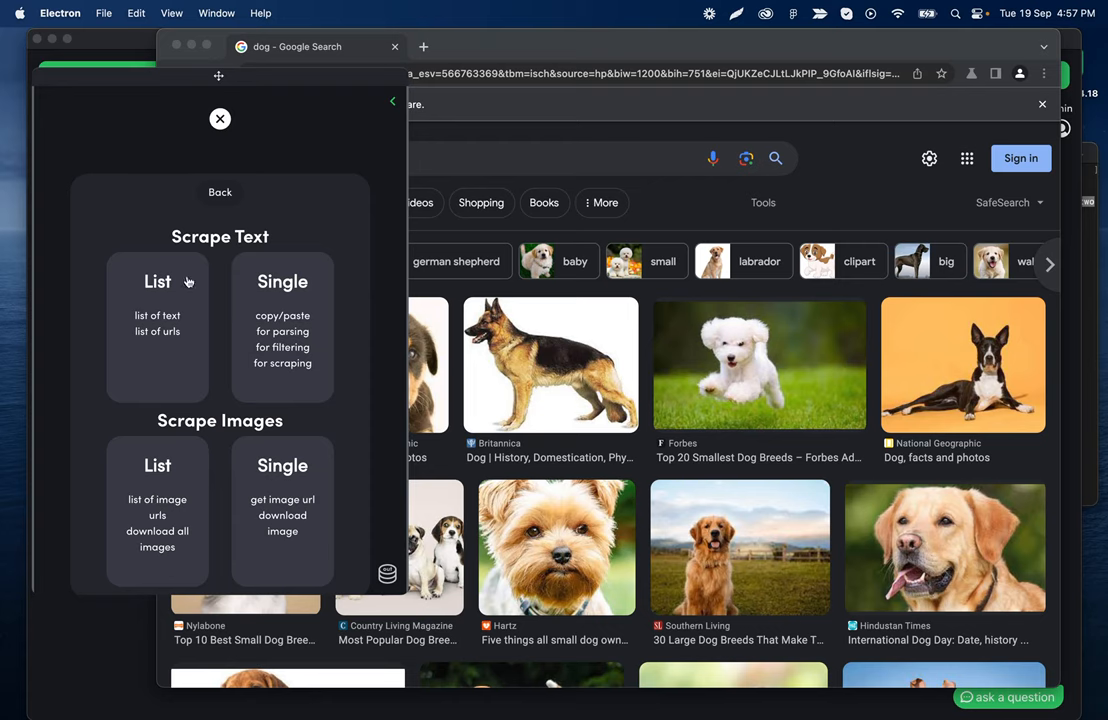
mouse_move(189, 350)
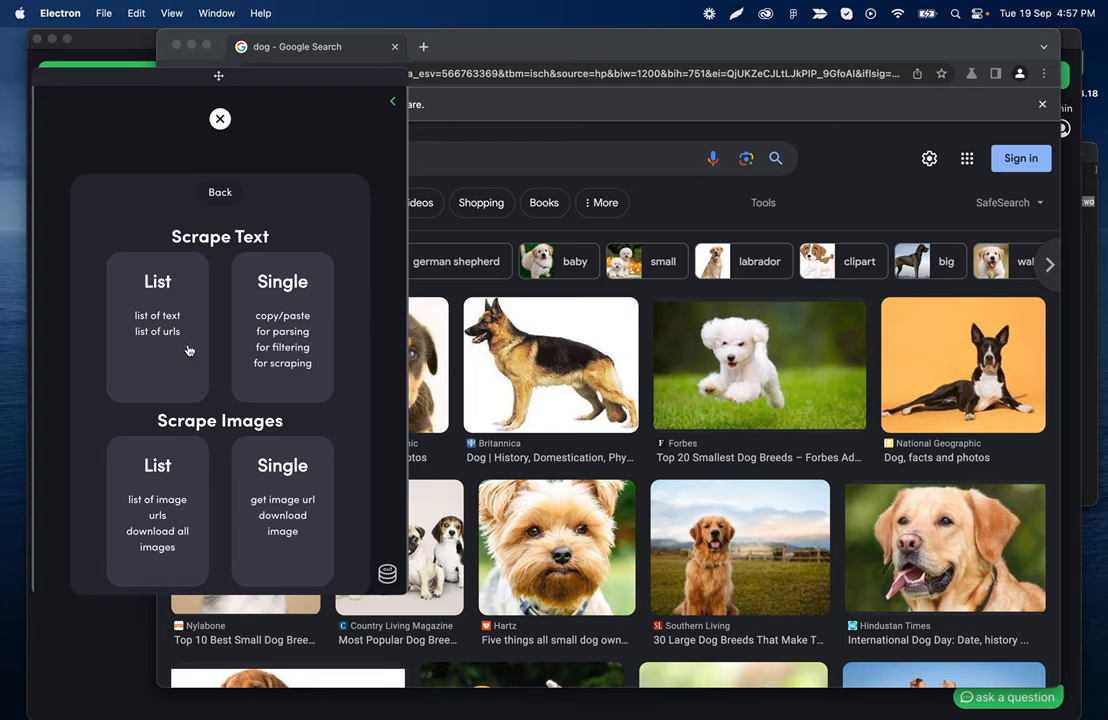
mouse_move(182, 416)
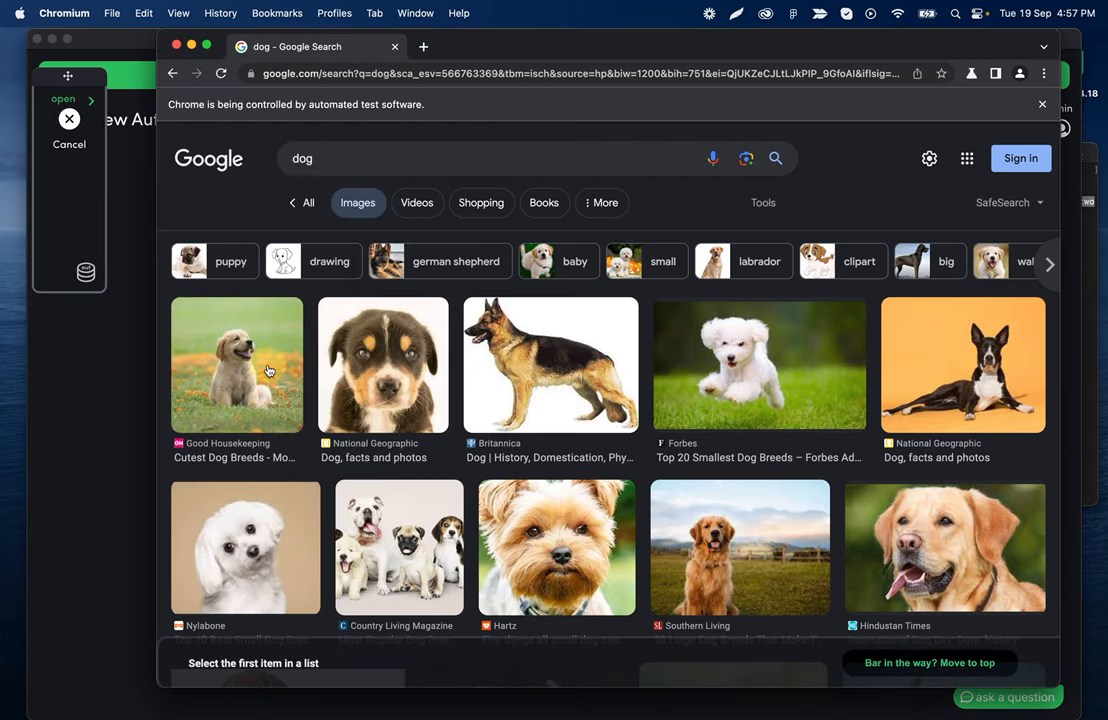
Select the first dog image to define the scrape list, then finish recording with I'm done
left_click(237, 364)
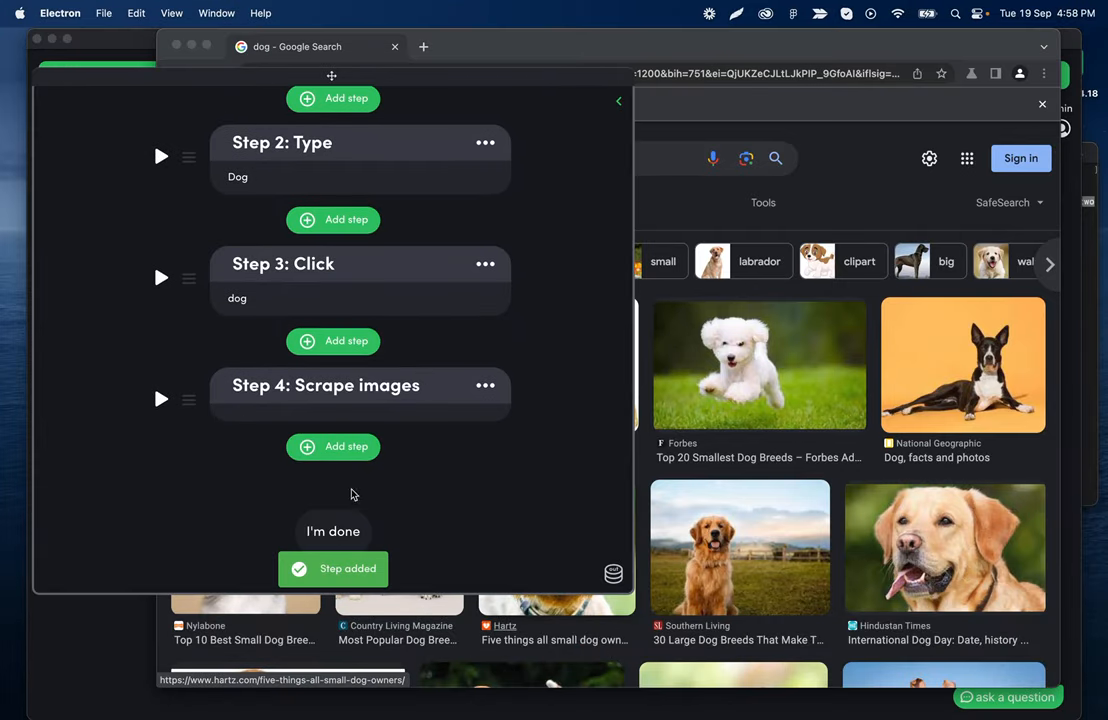
left_click(332, 531)
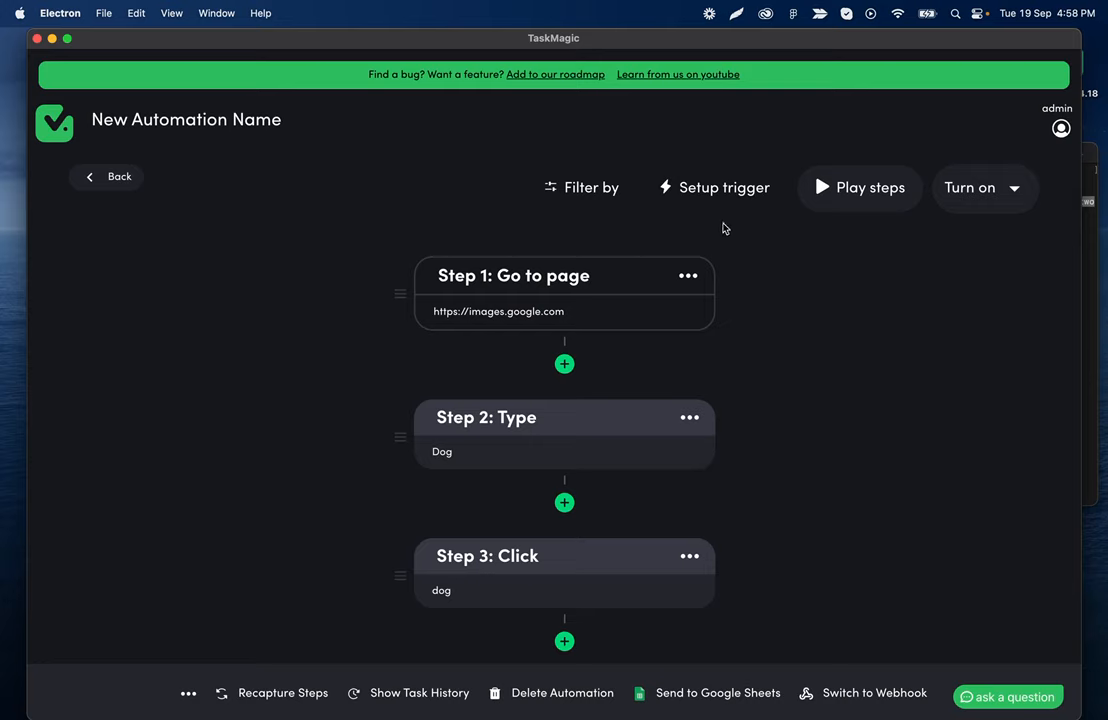
scroll("down", 3)
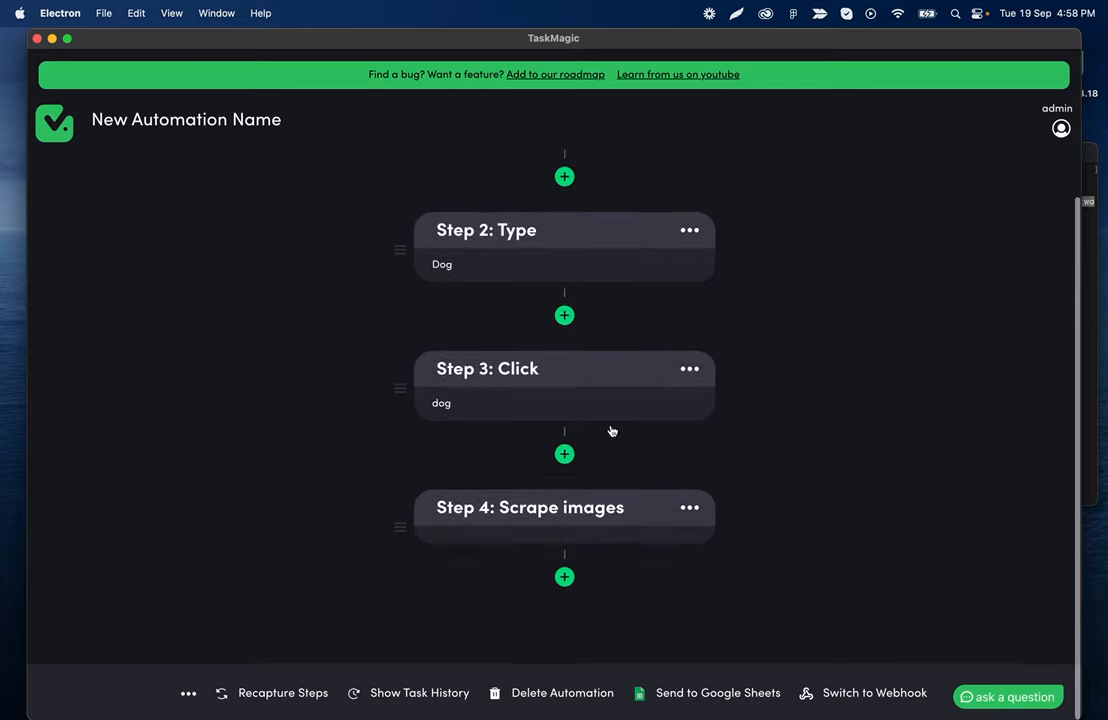
mouse_move(628, 511)
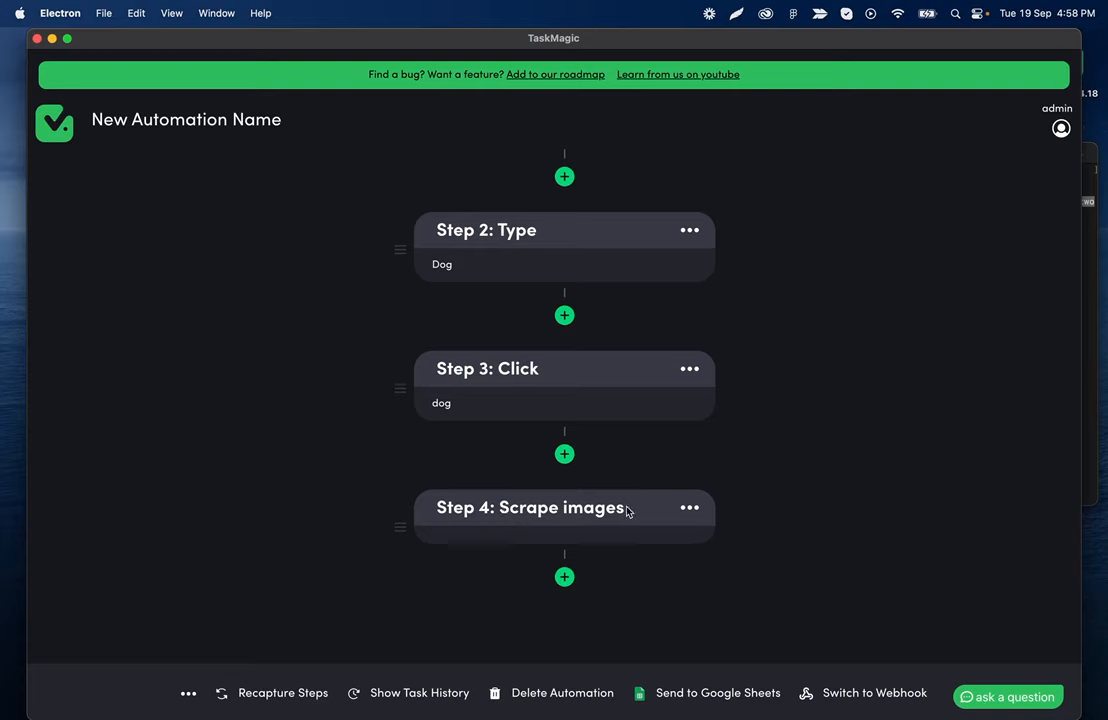
mouse_move(689, 507)
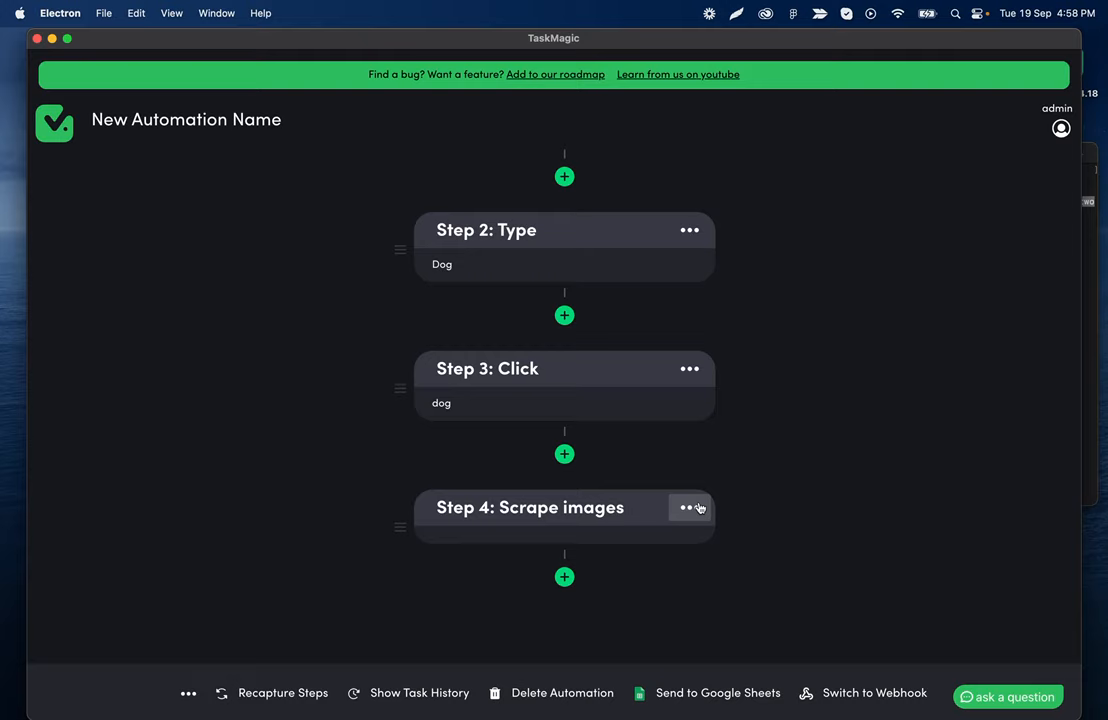
mouse_move(332, 454)
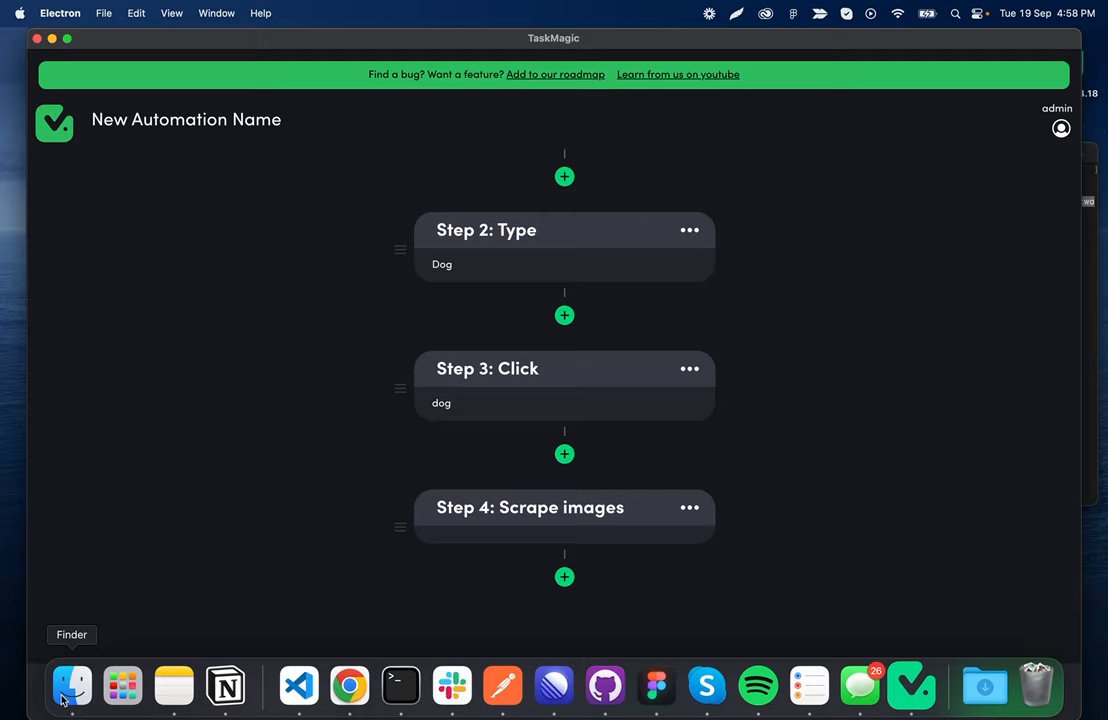
Create a new folder named 'images' on the Desktop in Finder
left_click(71, 686)
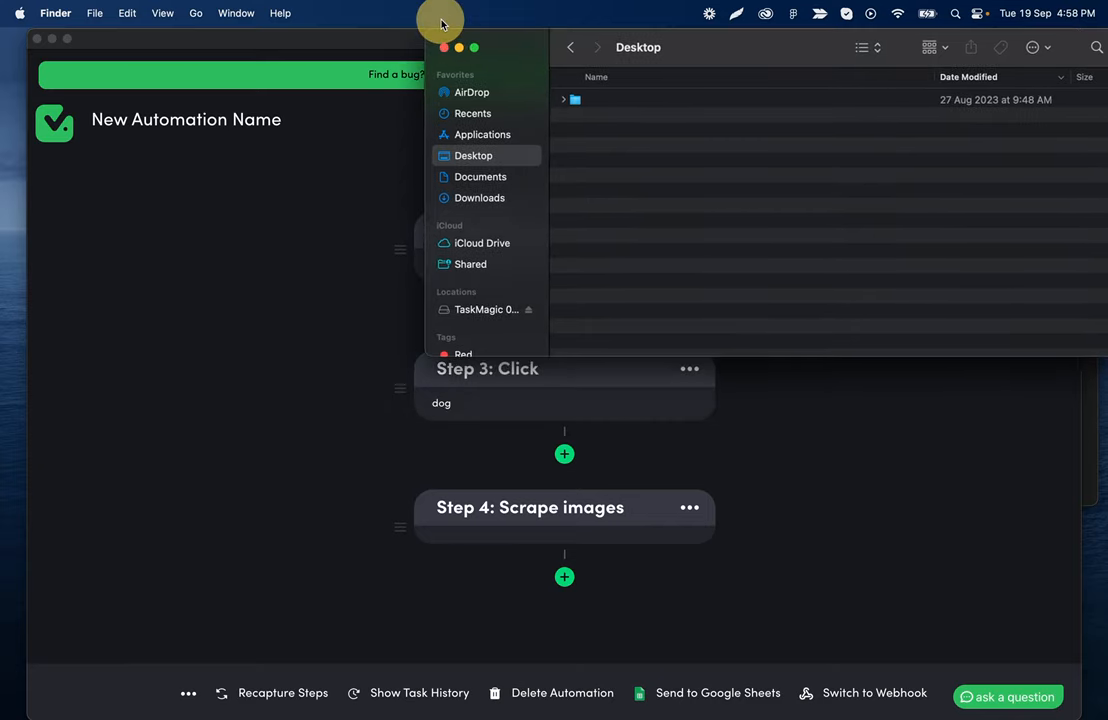
mouse_move(680, 171)
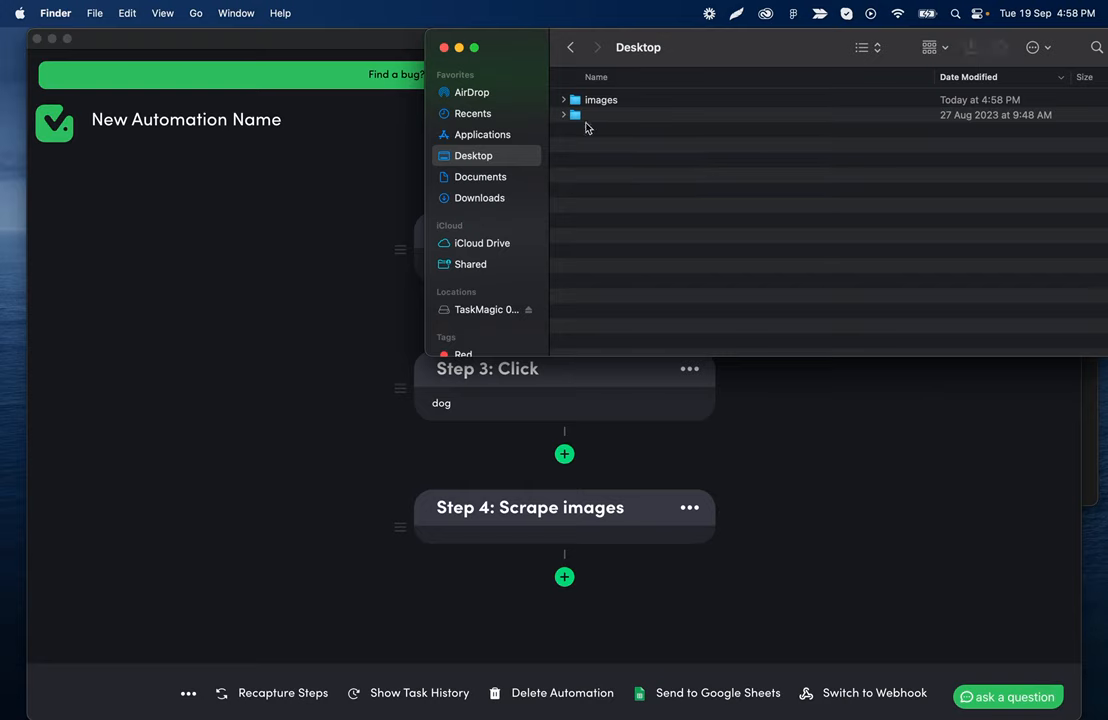
left_click(600, 99)
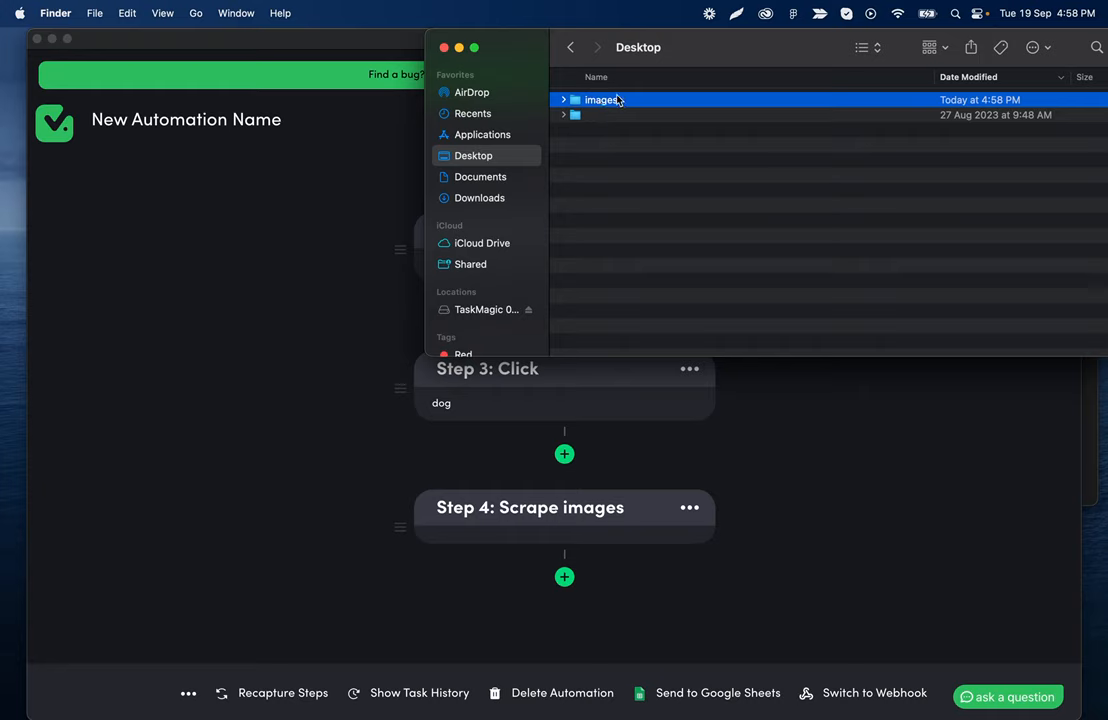
mouse_move(697, 513)
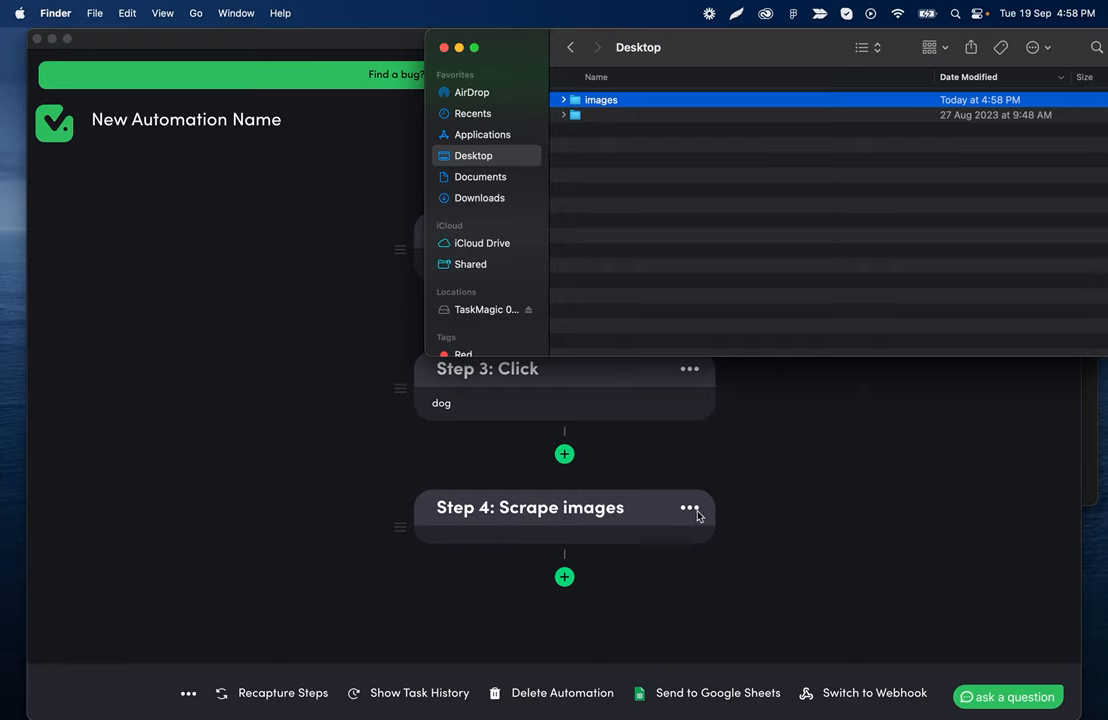
right_click(601, 99)
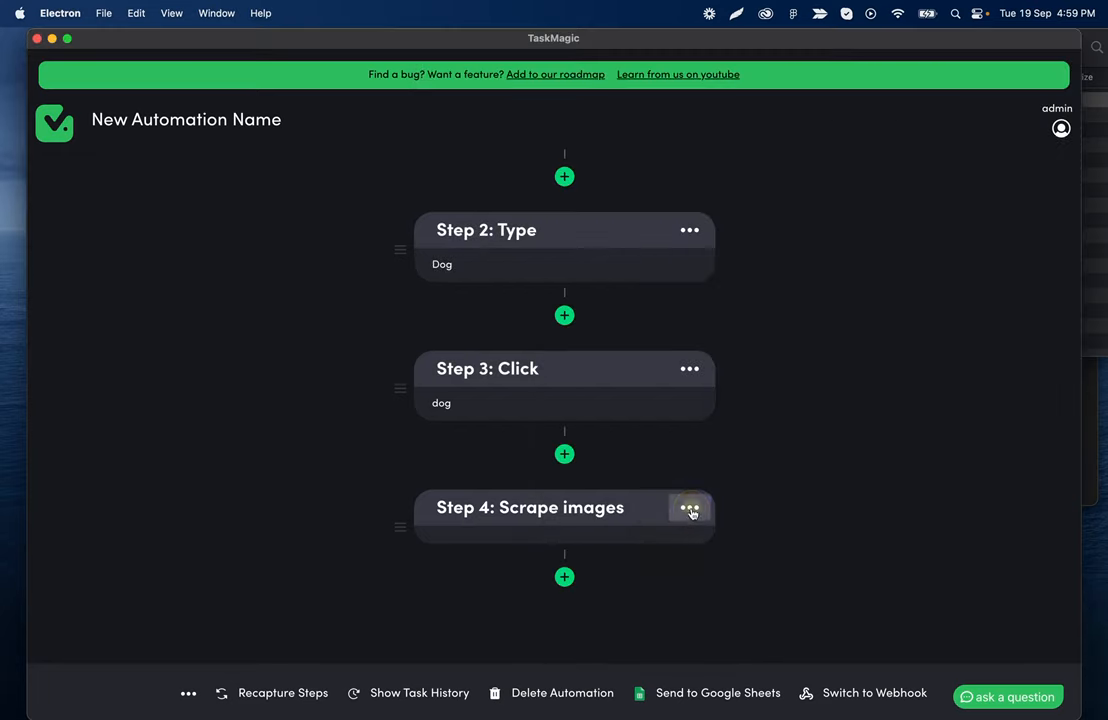
Enable download for Step 4 with path /Users/kylewilson/Desktop/images and save
left_click(689, 508)
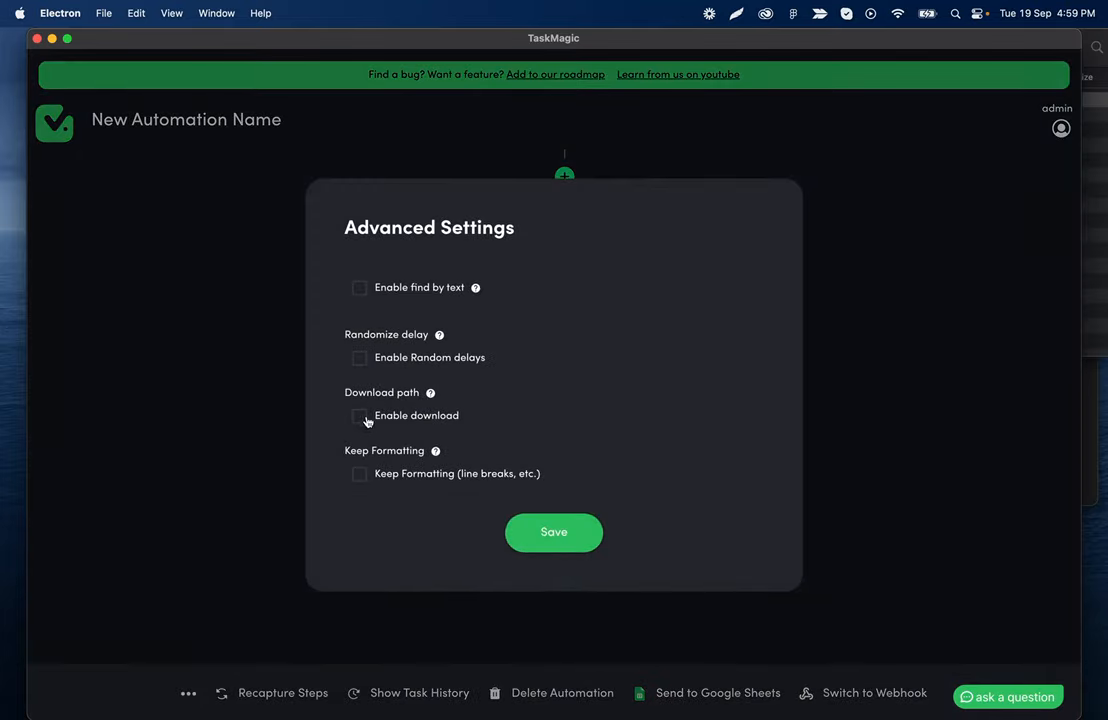
left_click(358, 415)
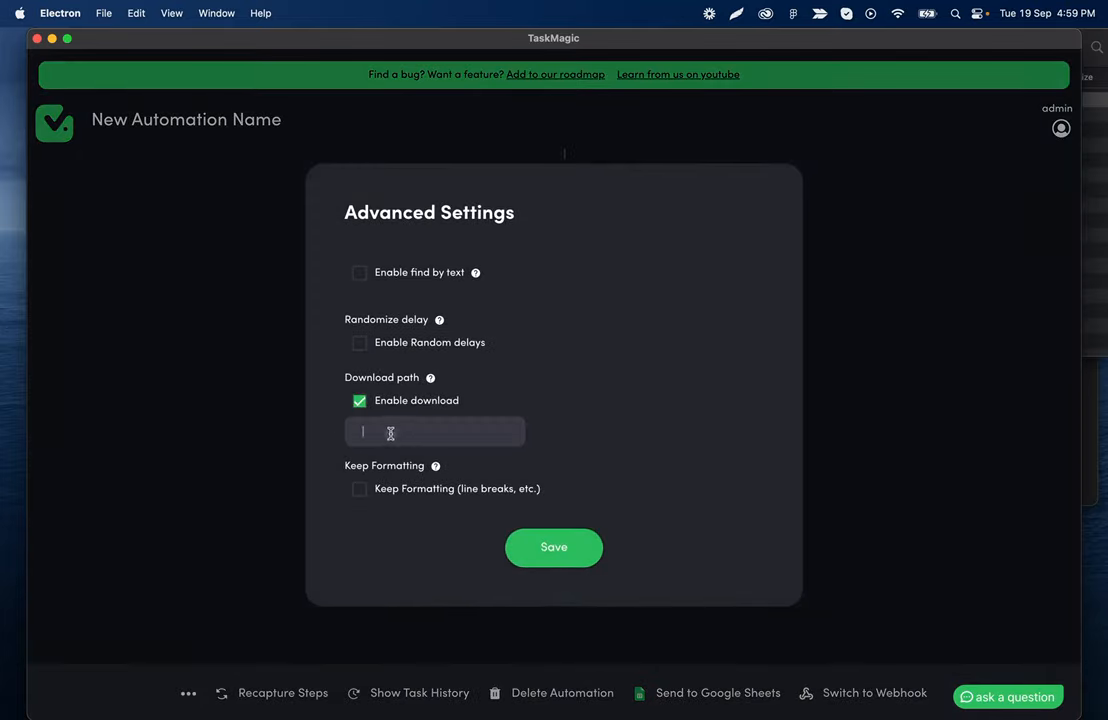
type("/Users/kylewilson/Desktop")
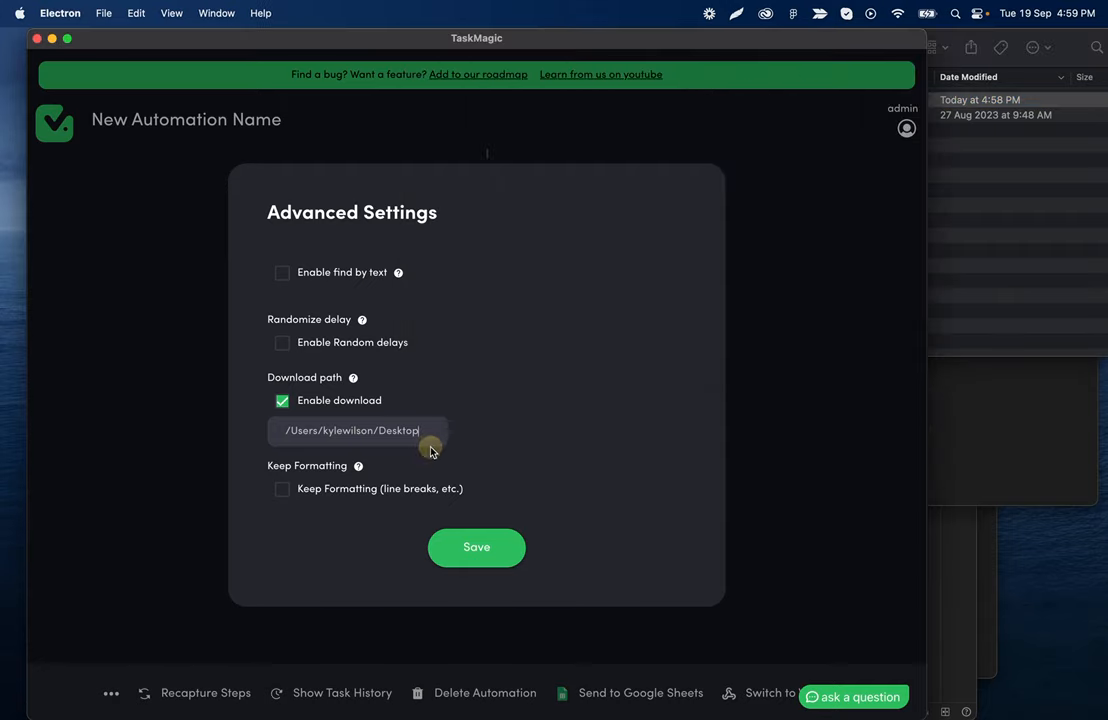
type("/images")
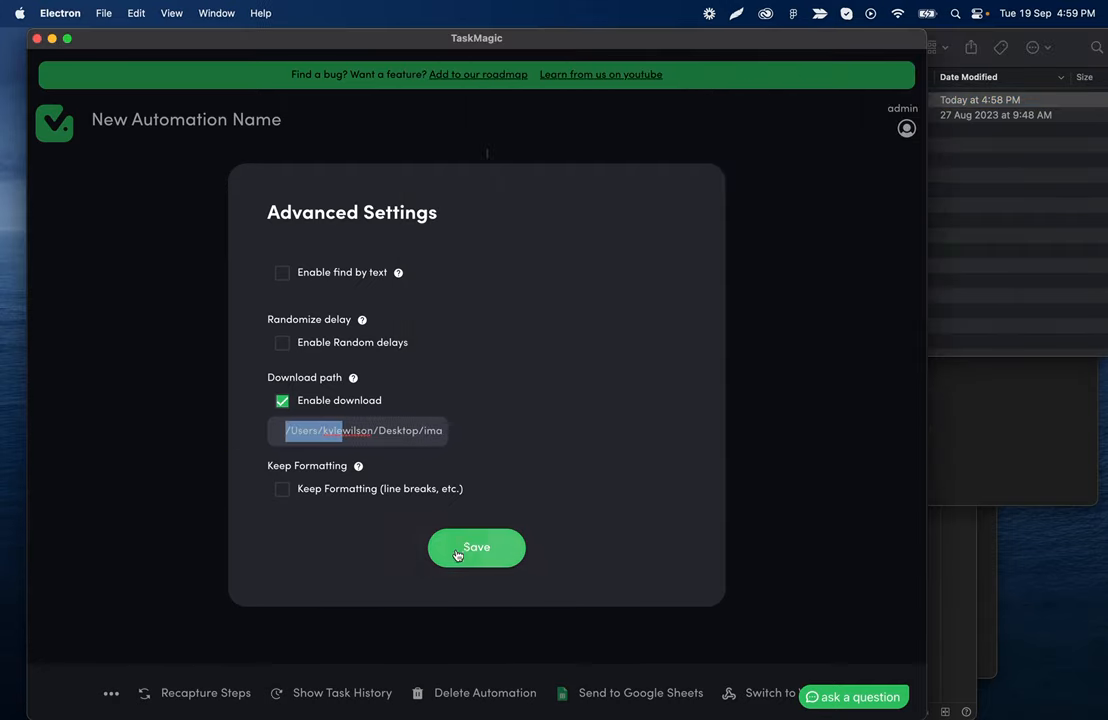
left_click(476, 547)
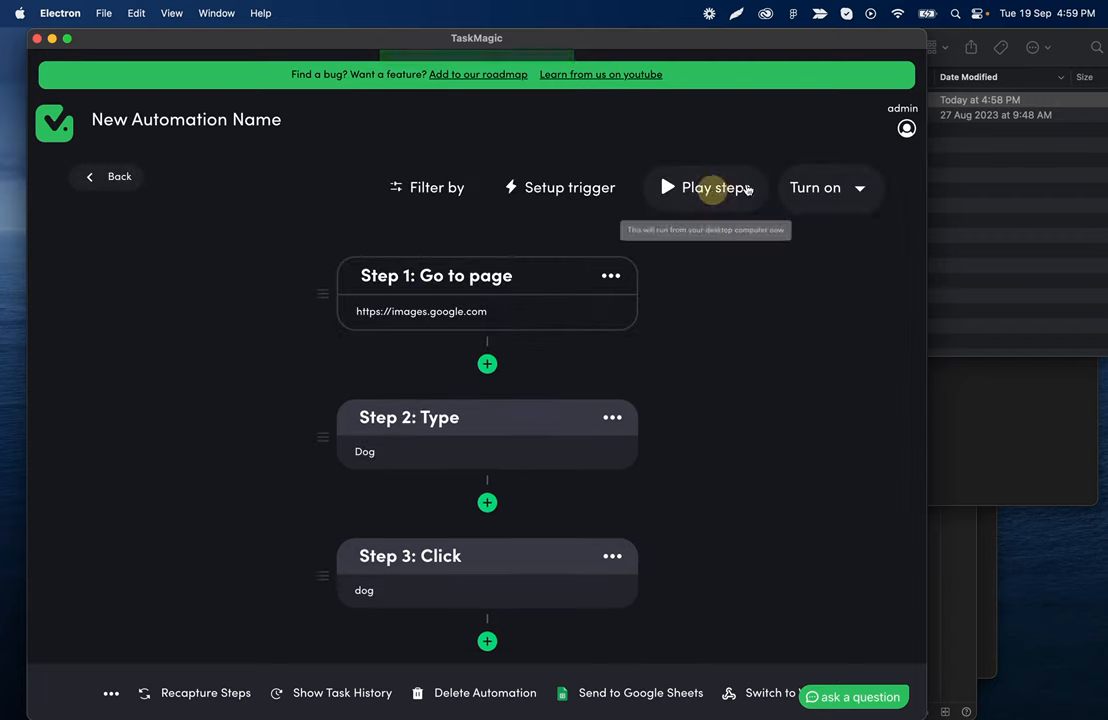
Play the steps so Chromium opens images.google.com and searches for Dog
left_click(711, 188)
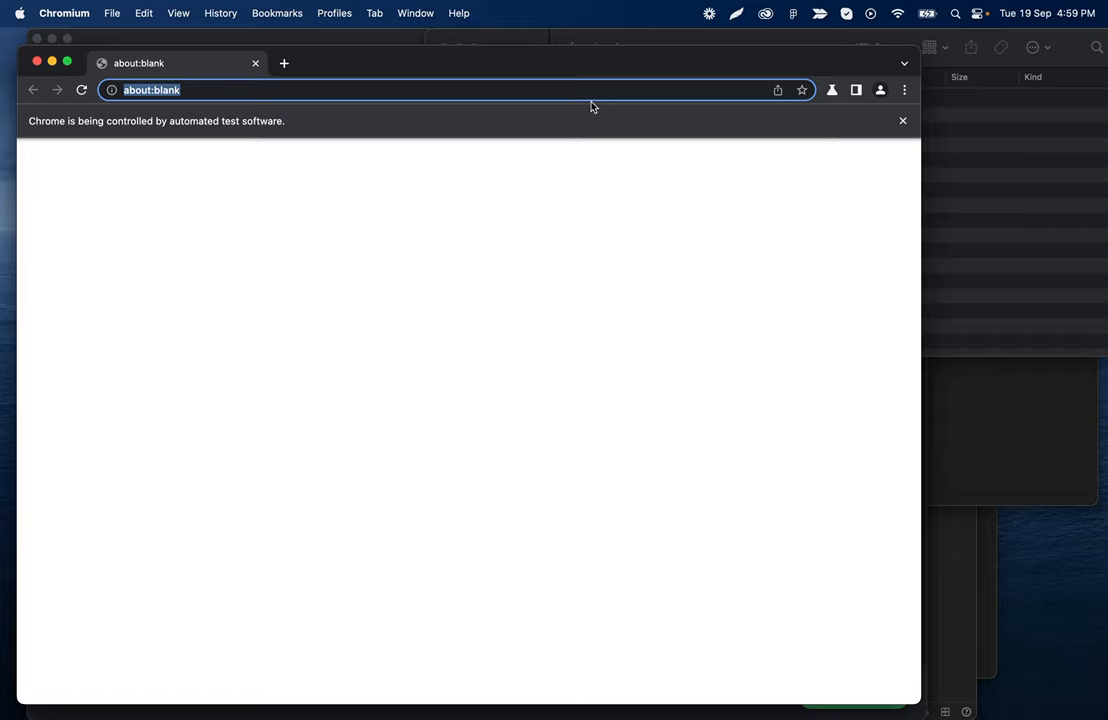
type("images.google.com")
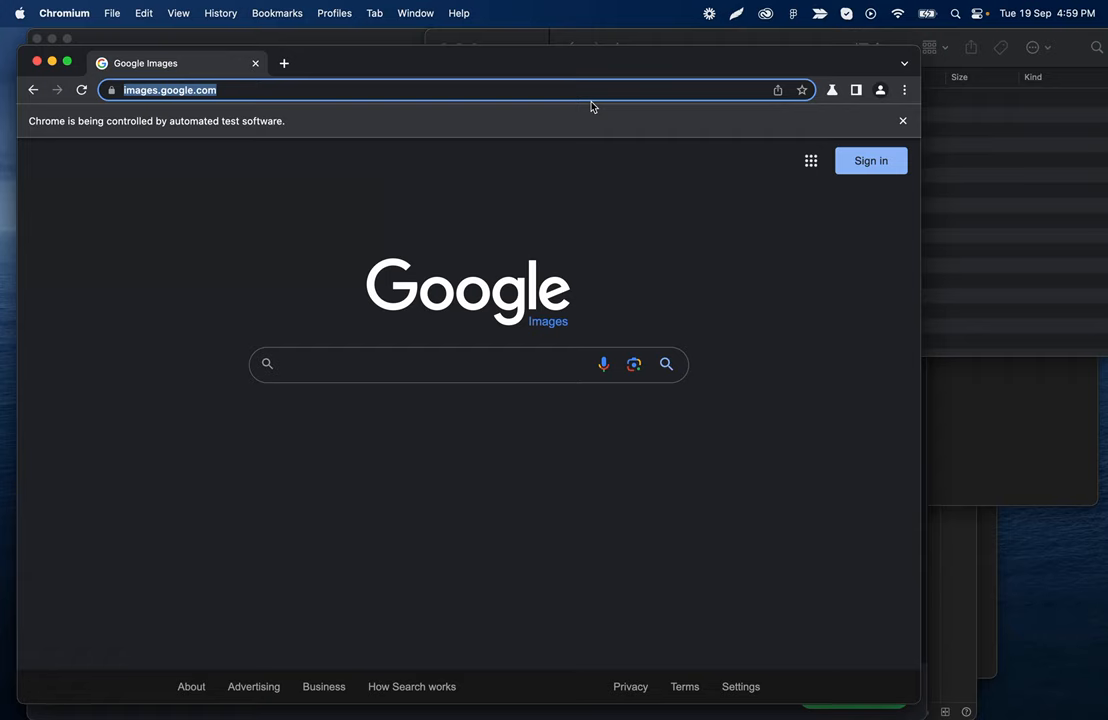
left_click(435, 363)
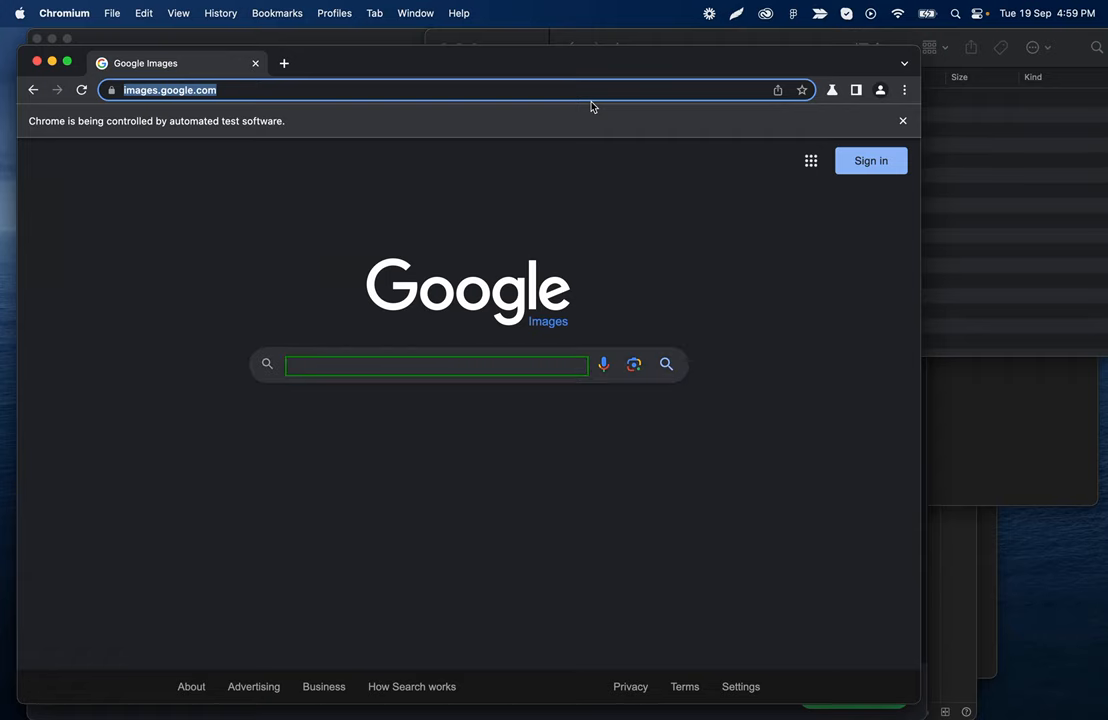
type("Dog")
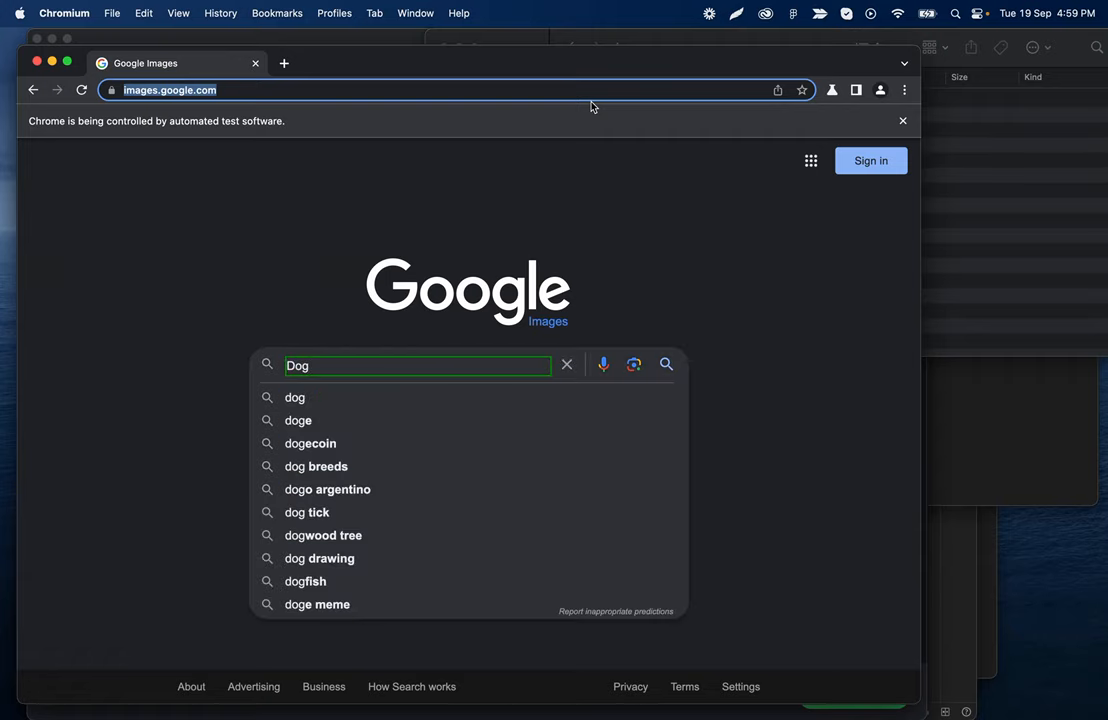
left_click(294, 397)
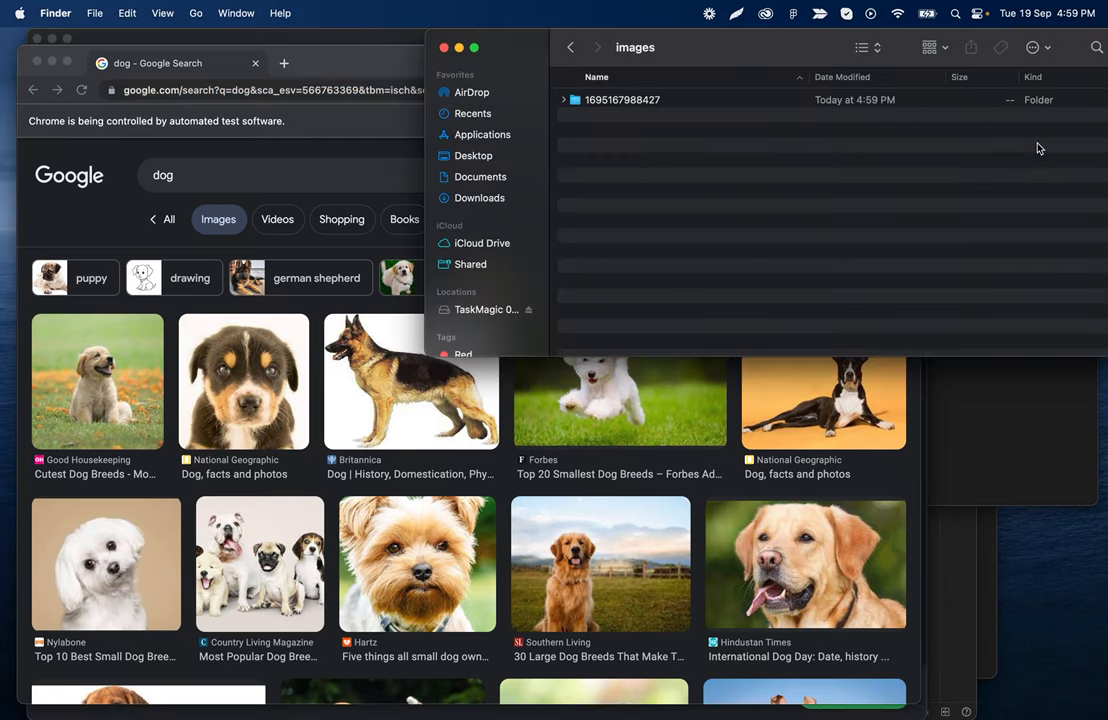
left_click(563, 99)
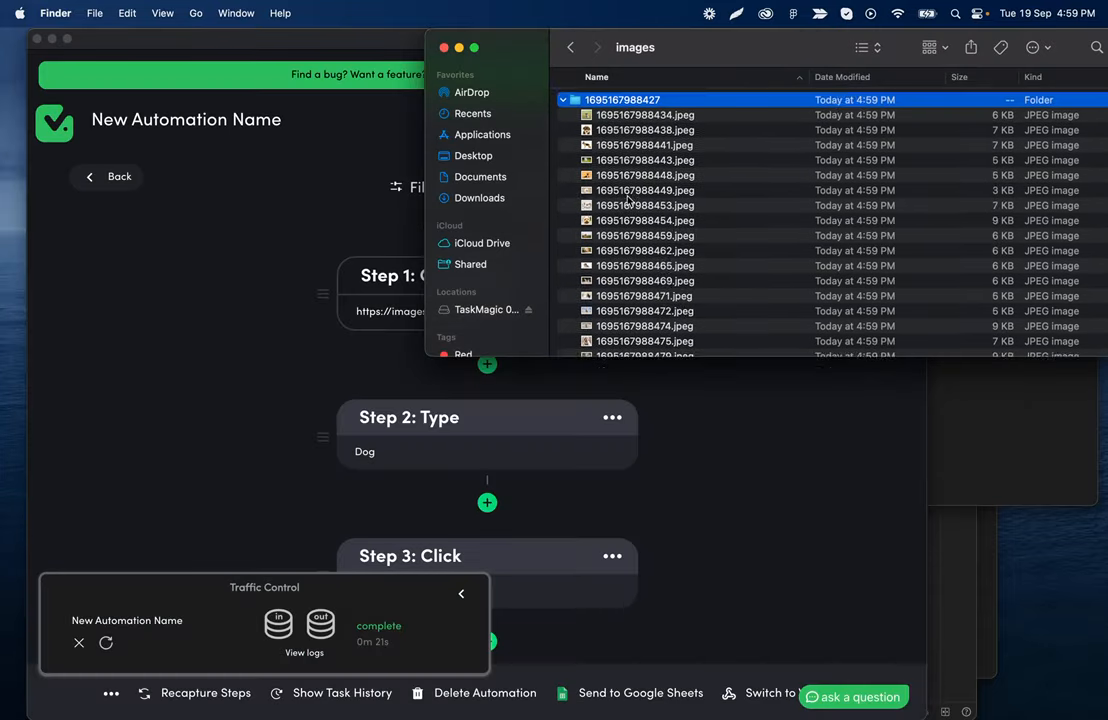
scroll("down", 3)
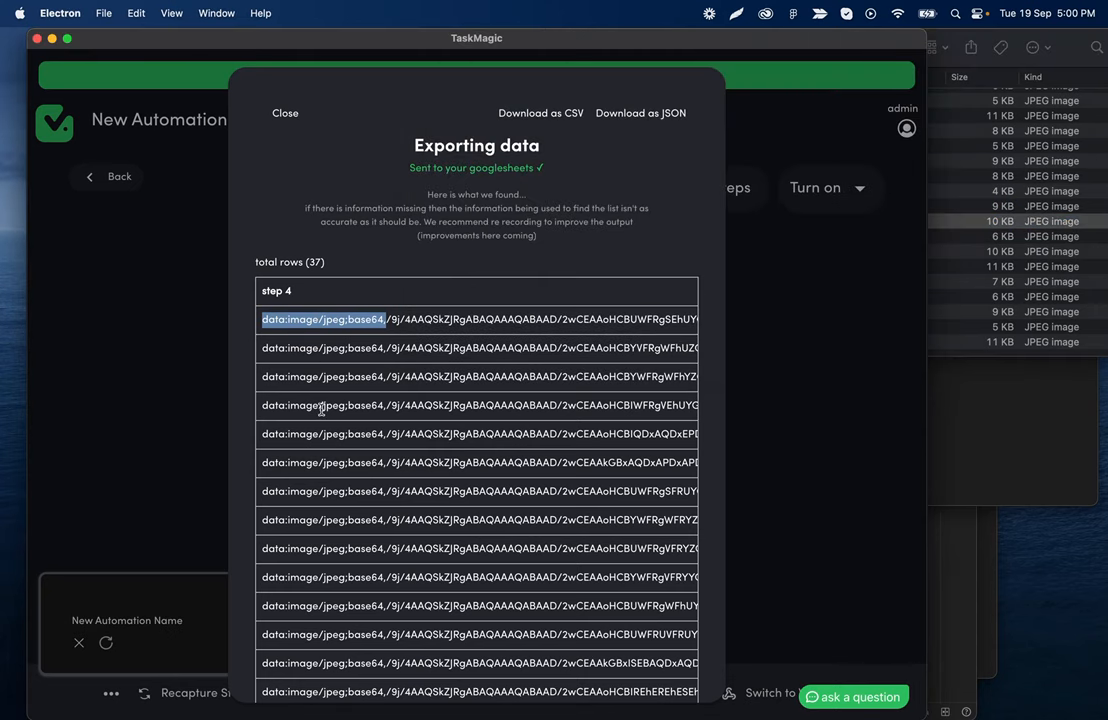
Scroll through the exported rows mixing base64 image data and gstatic image links
scroll("down", 3)
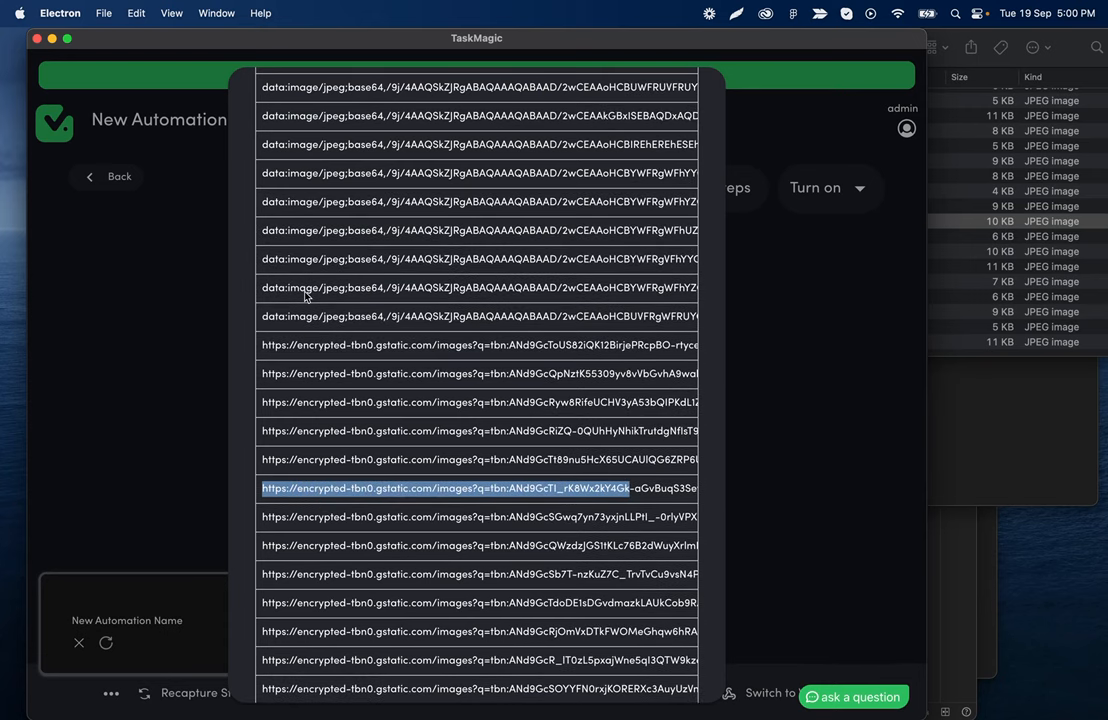
scroll("up", 3)
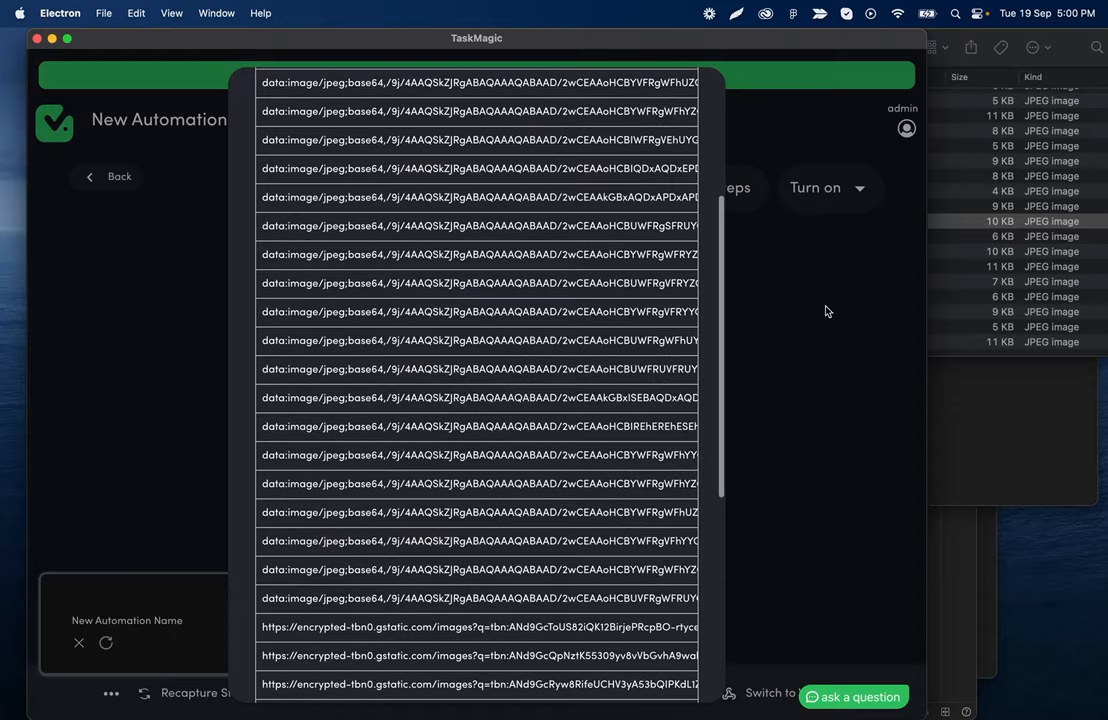